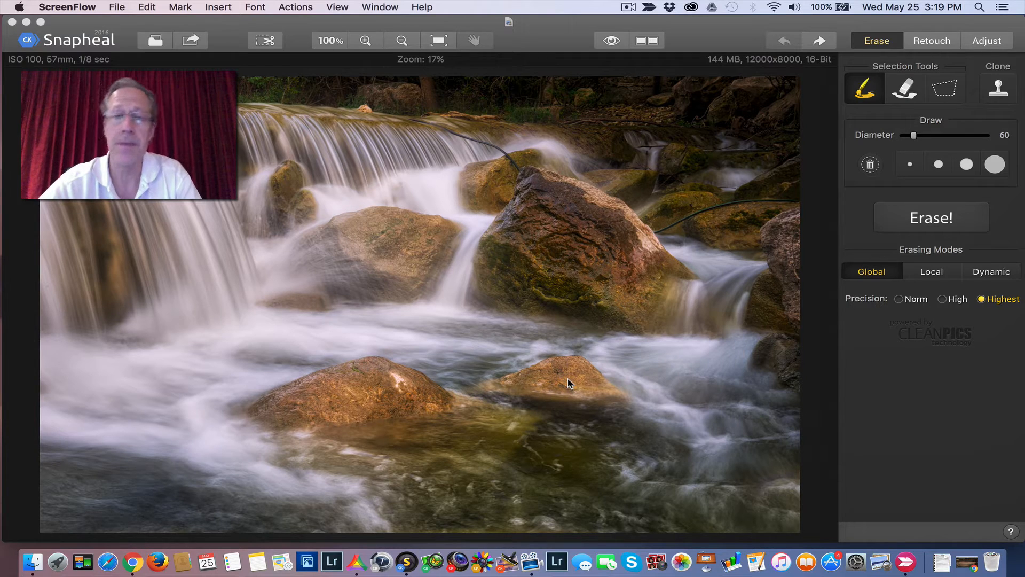
{"action": "mouse_move", "coordinate": [557, 324]}
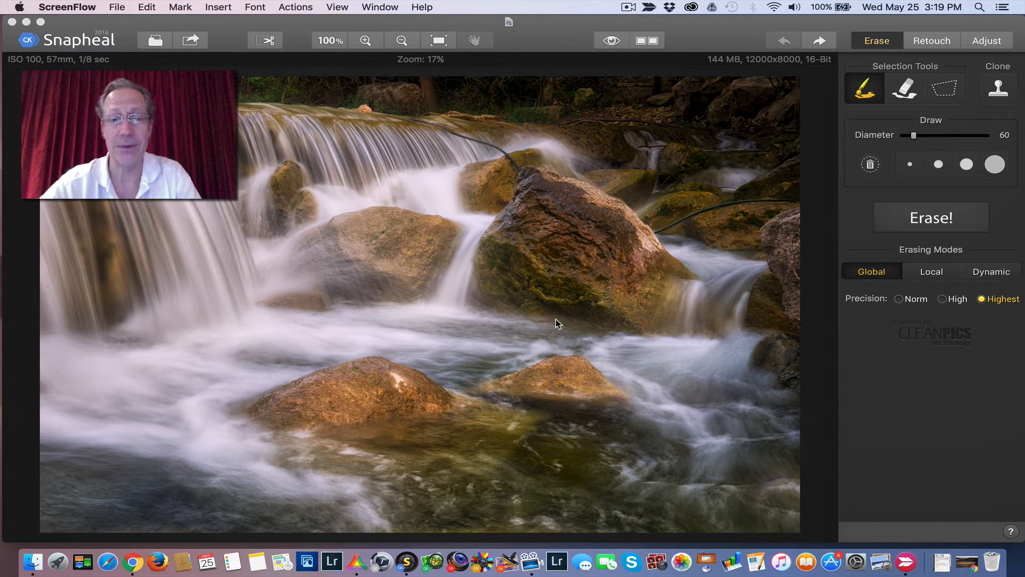
{"action": "mouse_move", "coordinate": [347, 257]}
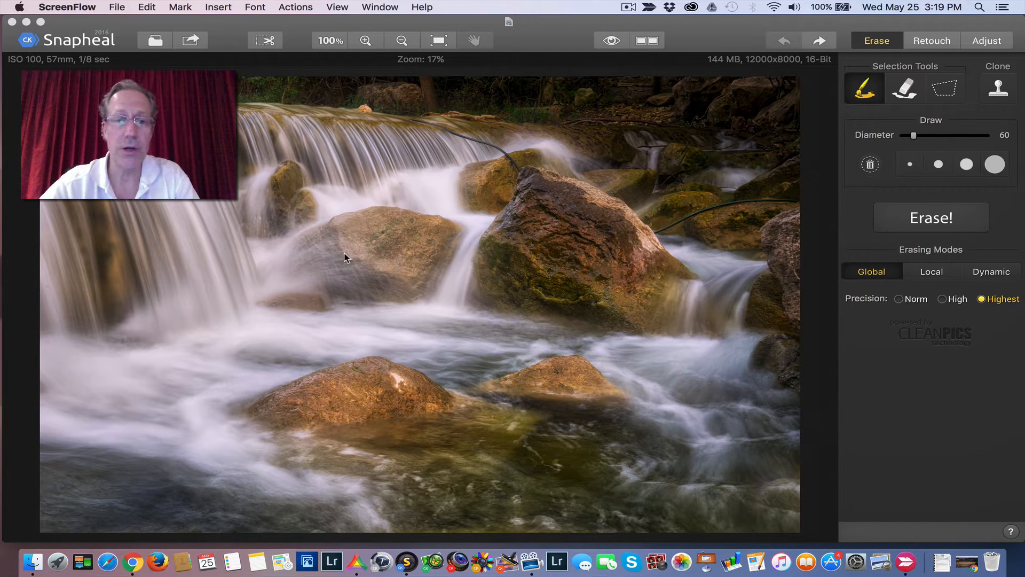
{"action": "mouse_move", "coordinate": [552, 221]}
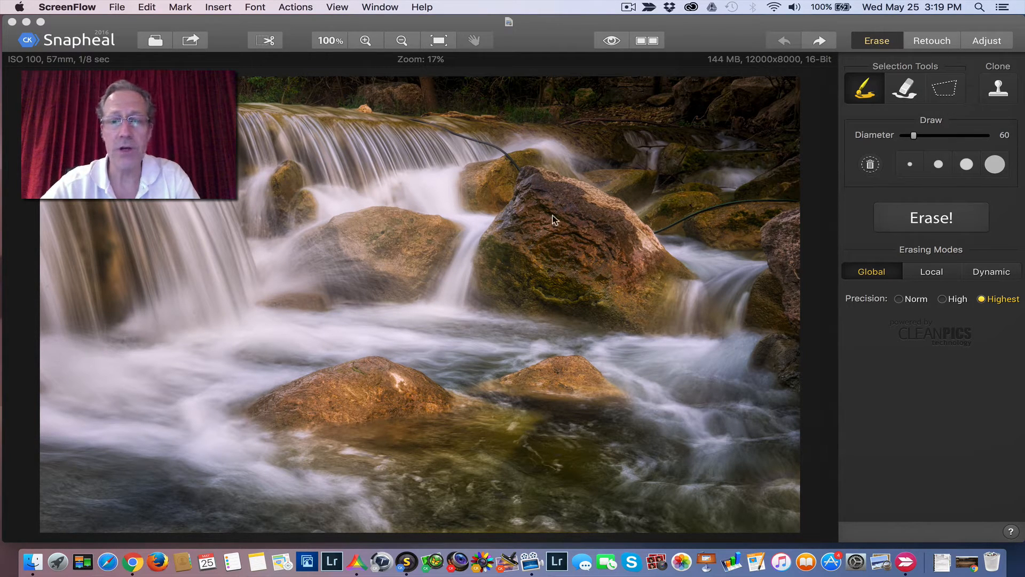
{"action": "mouse_move", "coordinate": [428, 120]}
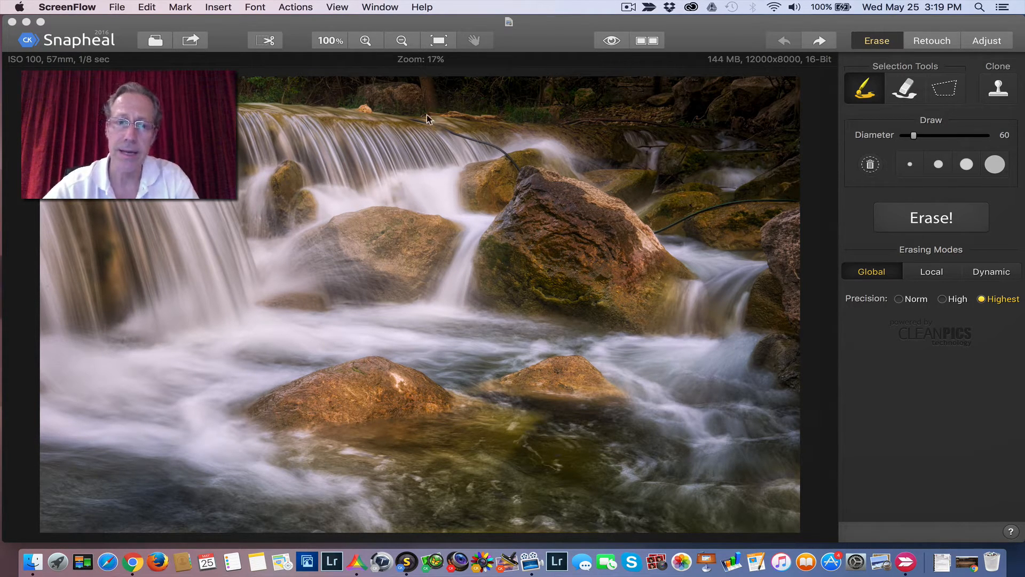
{"action": "mouse_move", "coordinate": [780, 204]}
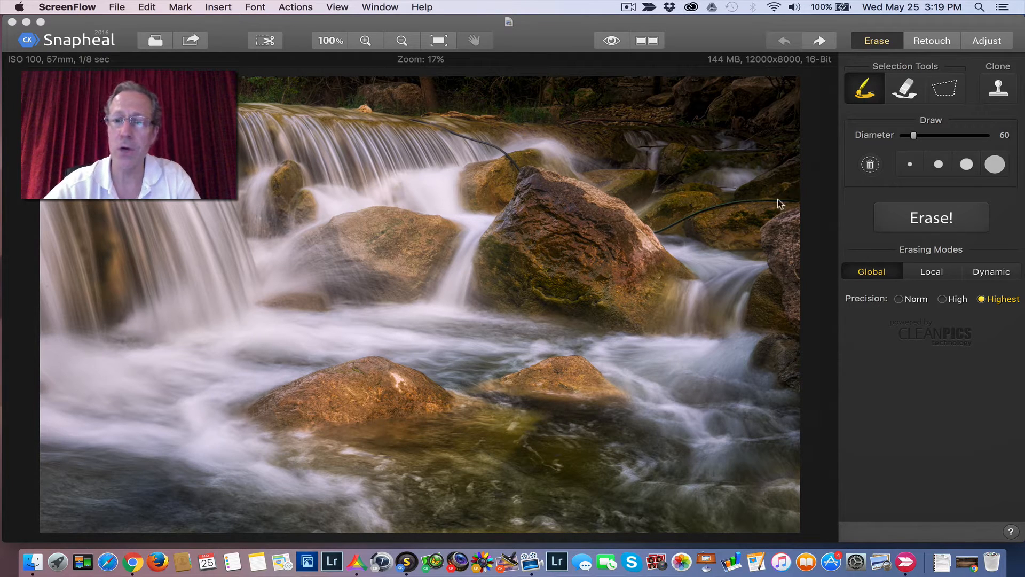
{"action": "mouse_move", "coordinate": [804, 203]}
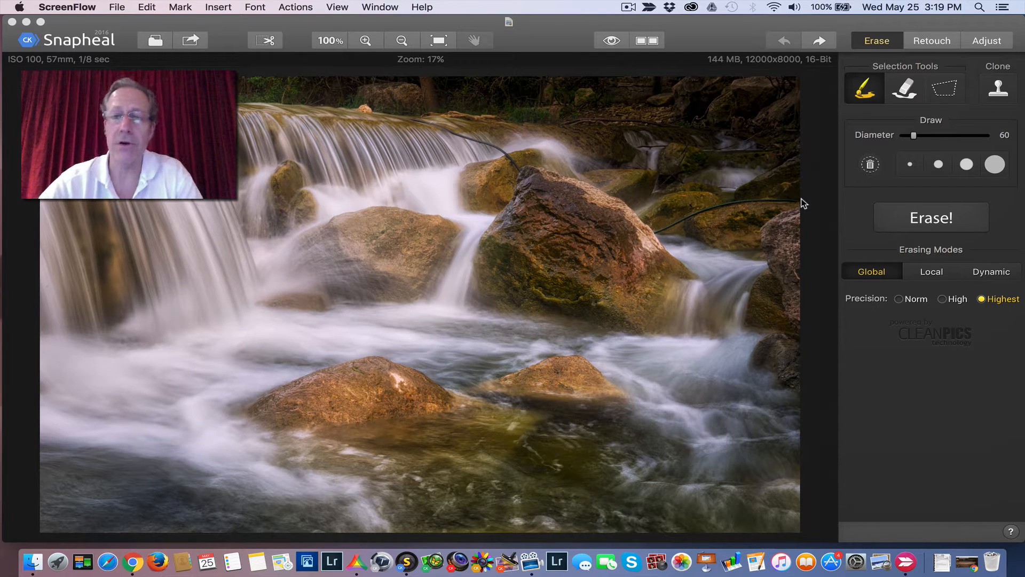
{"action": "mouse_move", "coordinate": [695, 210]}
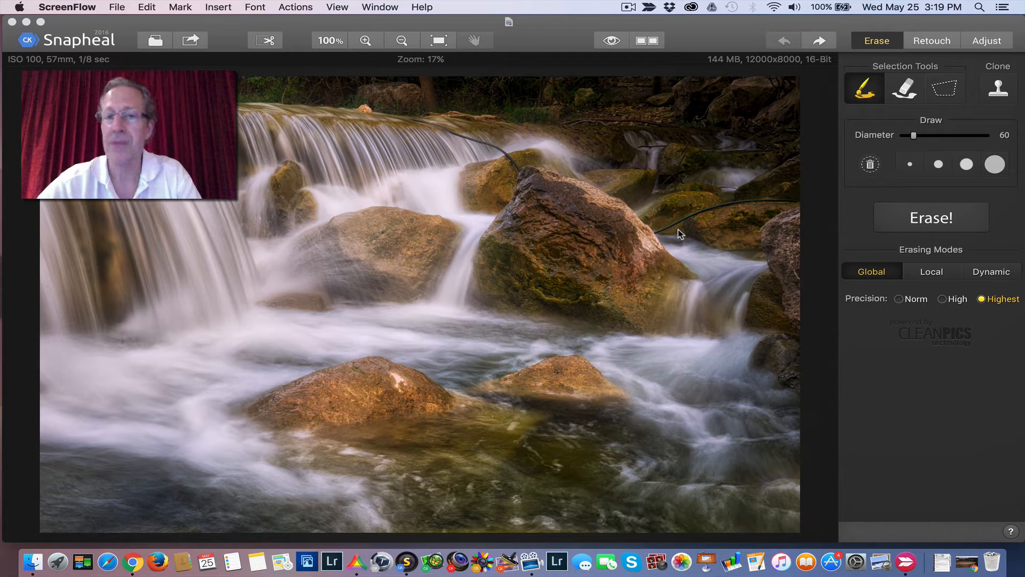
{"action": "mouse_move", "coordinate": [750, 233]}
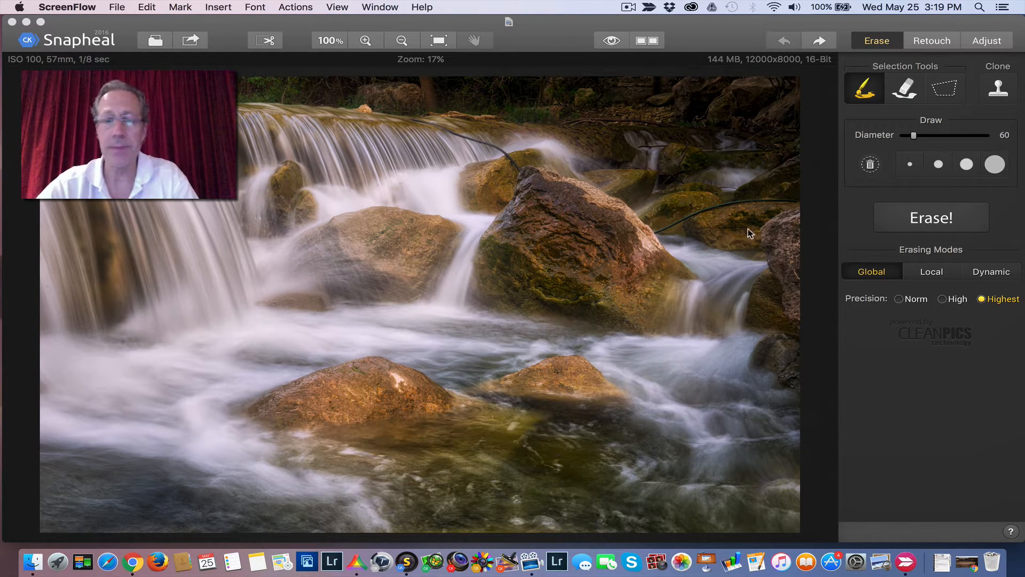
{"action": "mouse_move", "coordinate": [545, 46]}
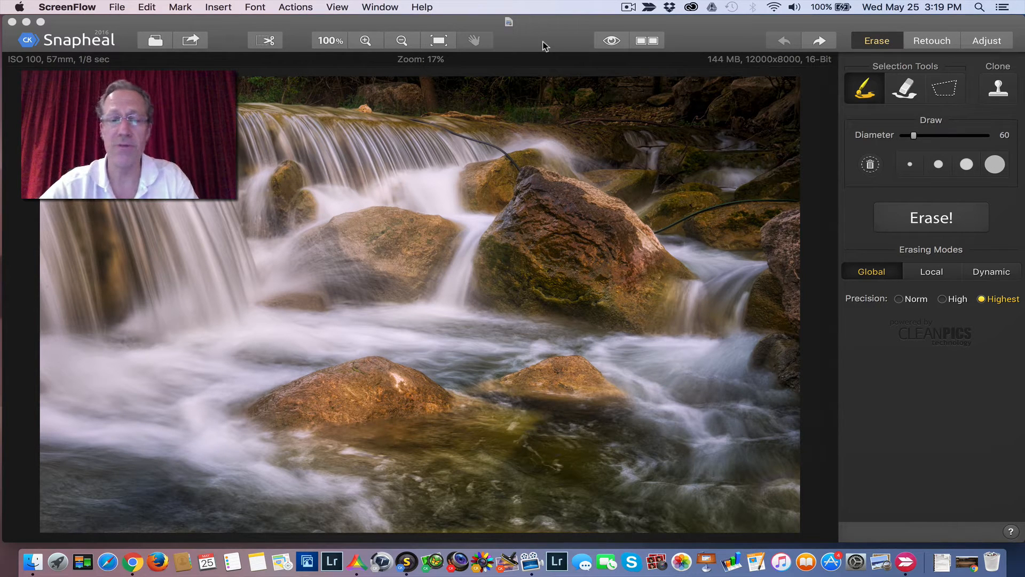
{"action": "mouse_move", "coordinate": [302, 39]}
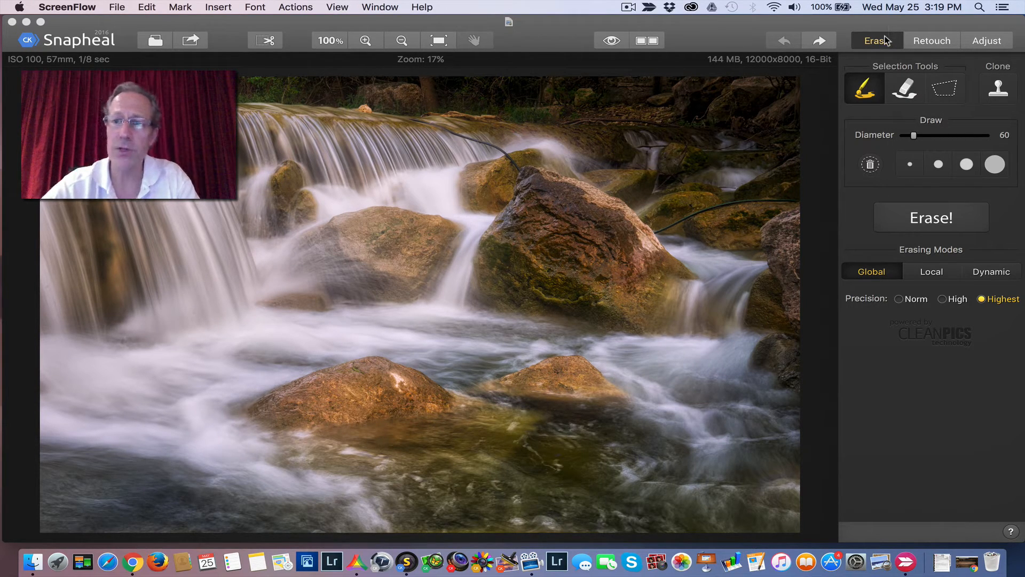
{"action": "mouse_move", "coordinate": [922, 46]}
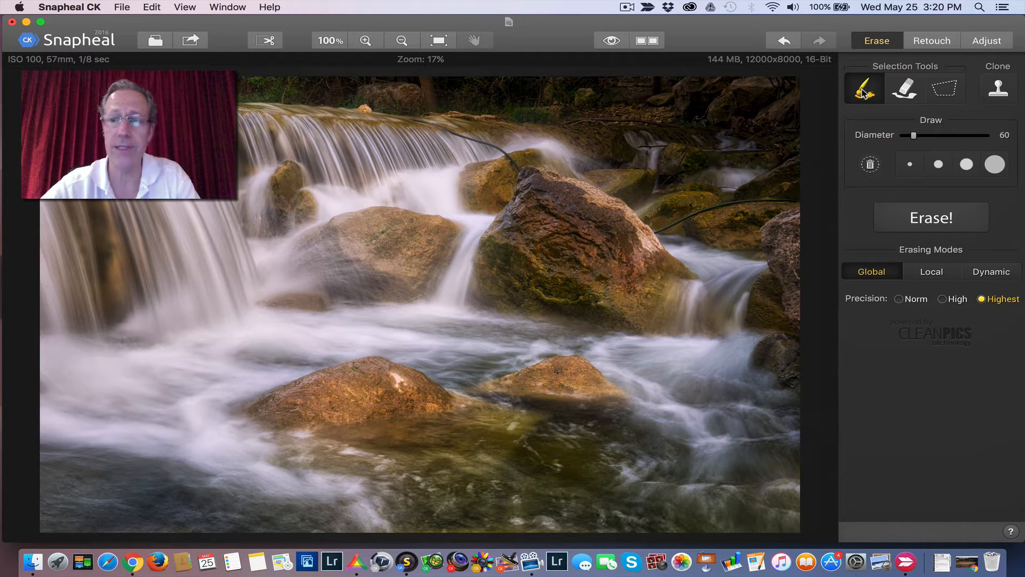
Cycle through the brush, eraser and outline marking tools, then choose Local erasing mode
{"action": "left_click", "coordinate": [905, 87]}
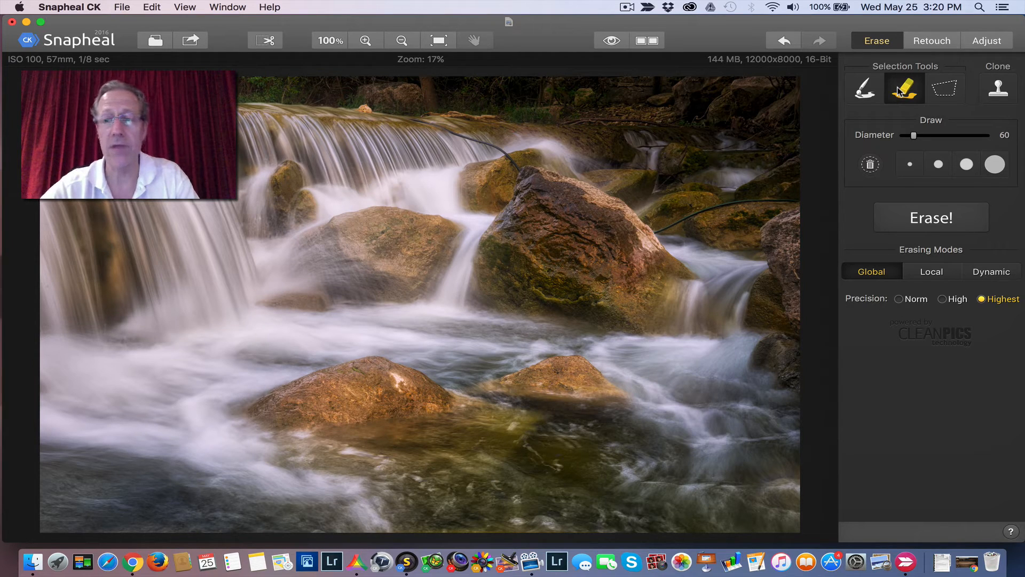
{"action": "left_click", "coordinate": [945, 88]}
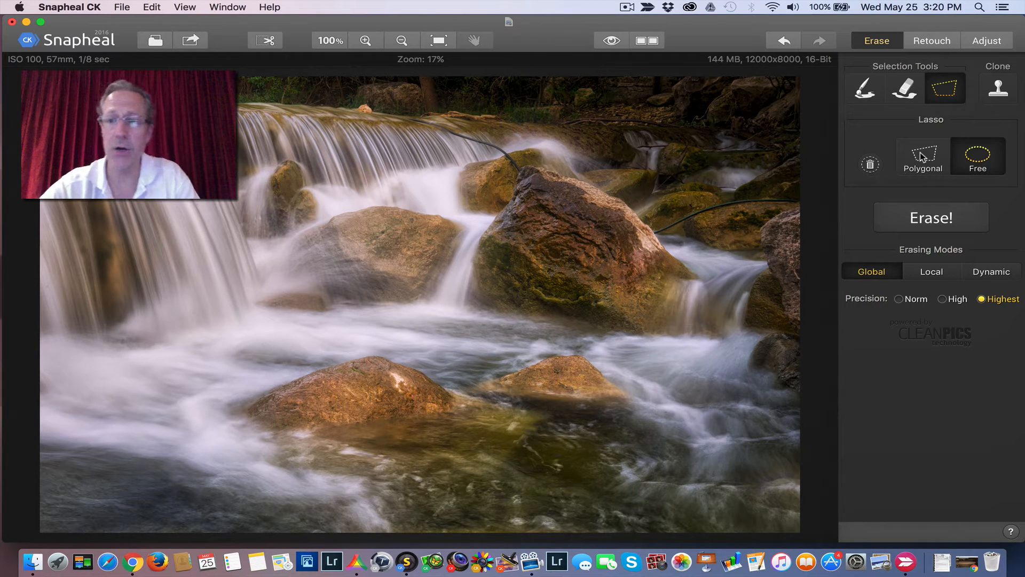
{"action": "left_click", "coordinate": [864, 87]}
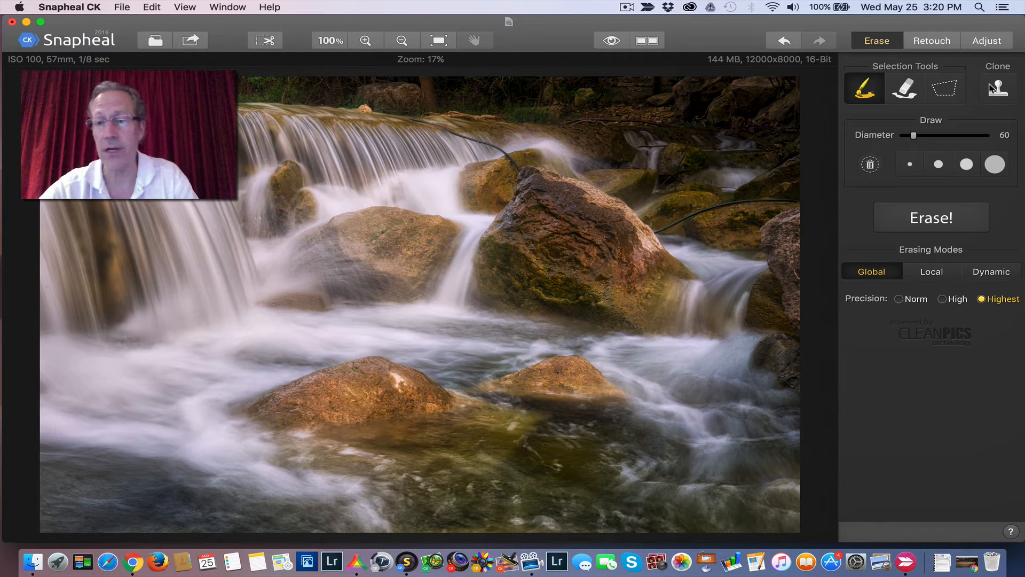
{"action": "mouse_move", "coordinate": [725, 159]}
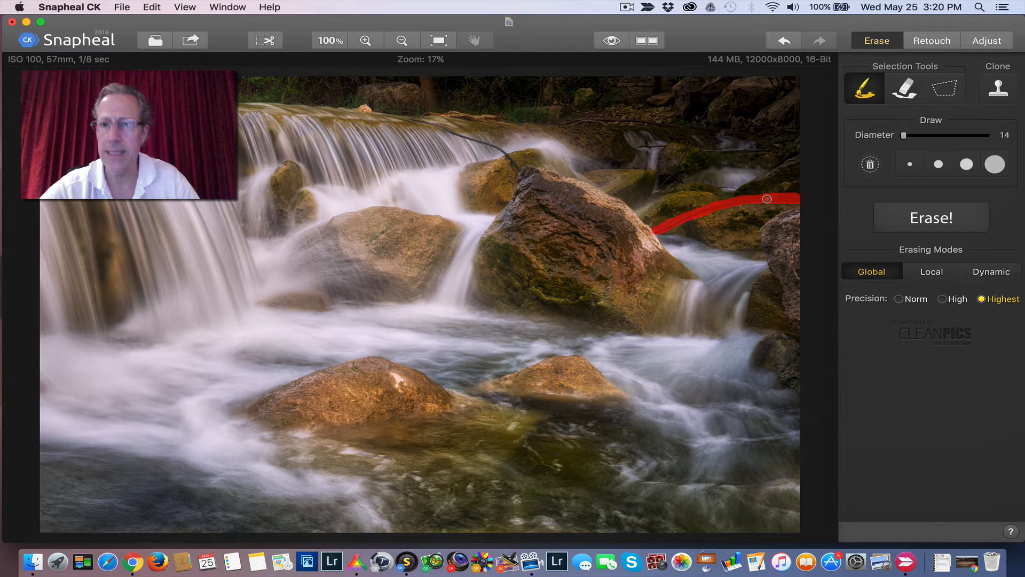
{"action": "mouse_move", "coordinate": [874, 207]}
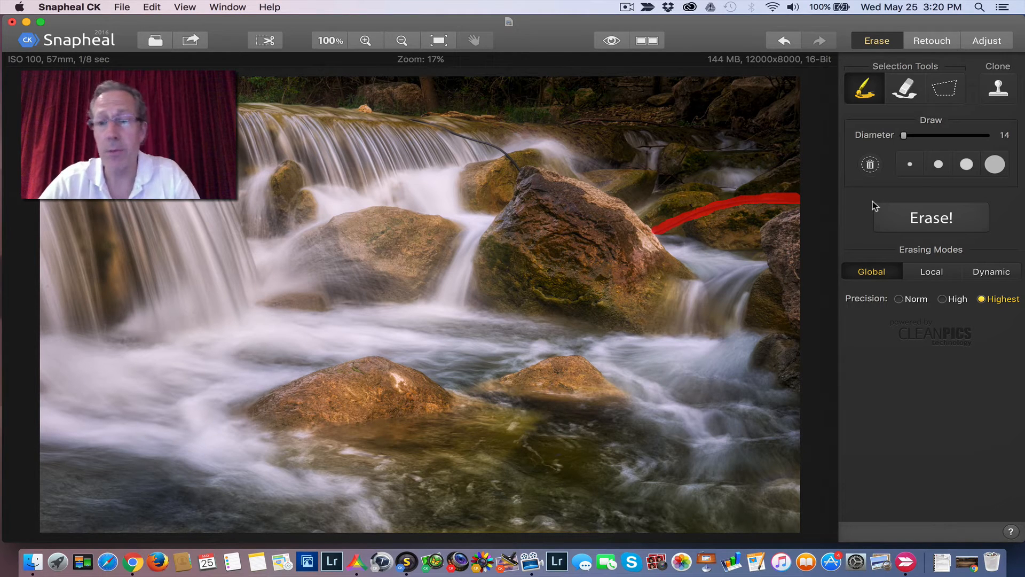
{"action": "mouse_move", "coordinate": [910, 272]}
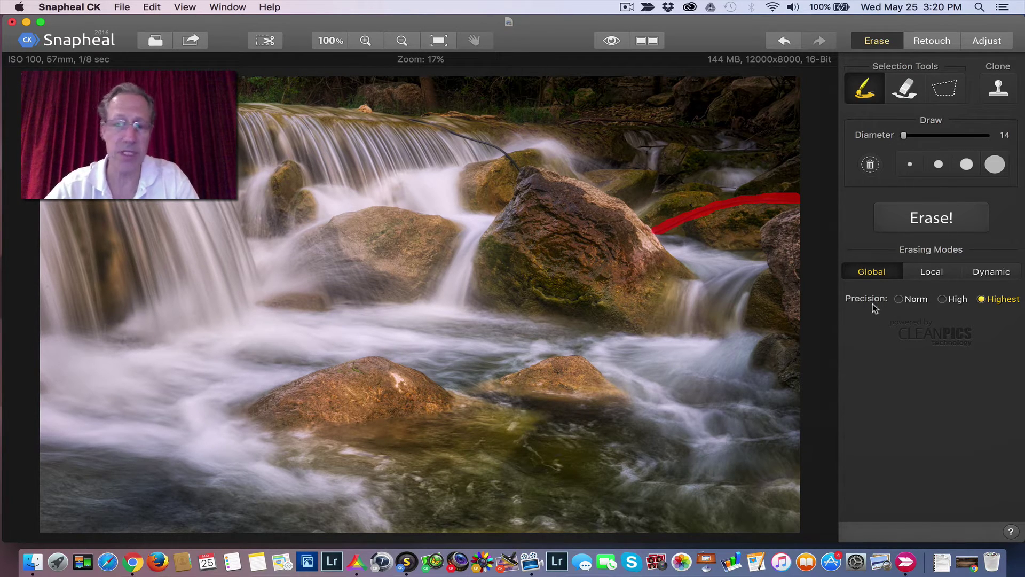
{"action": "mouse_move", "coordinate": [876, 283]}
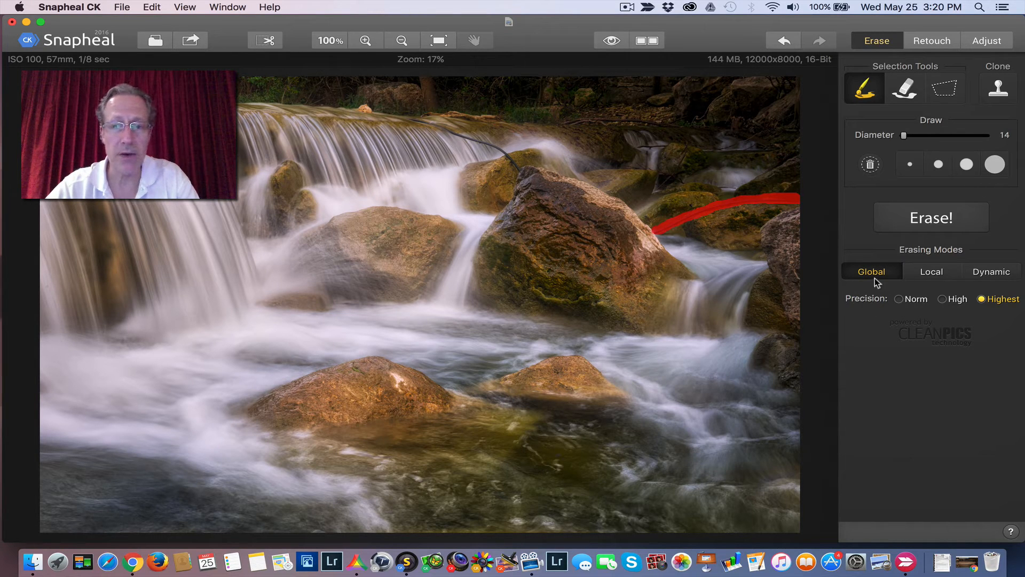
{"action": "left_click", "coordinate": [932, 271]}
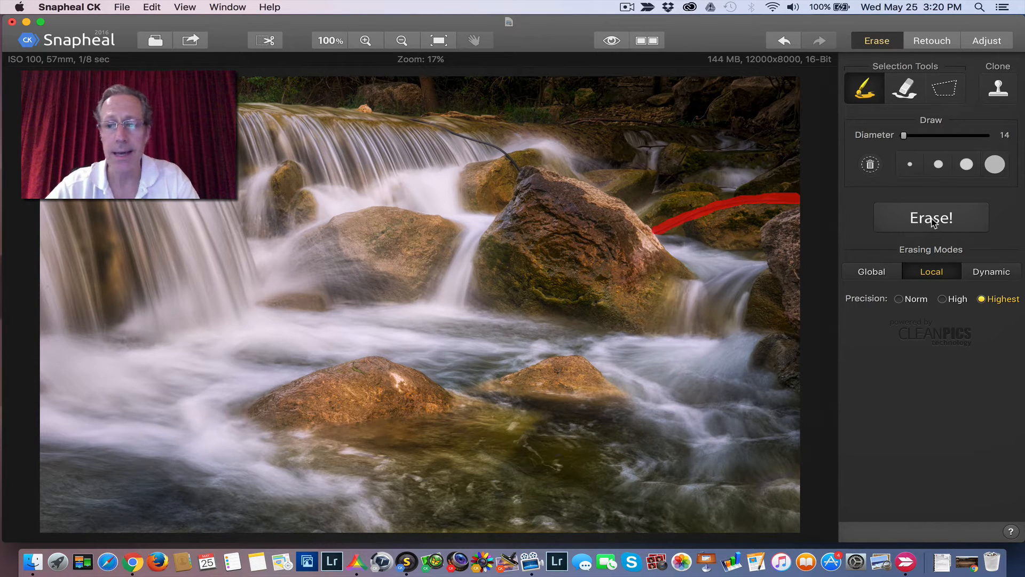
Erase the red-marked hose in Local mode at Highest precision
{"action": "left_click", "coordinate": [930, 218]}
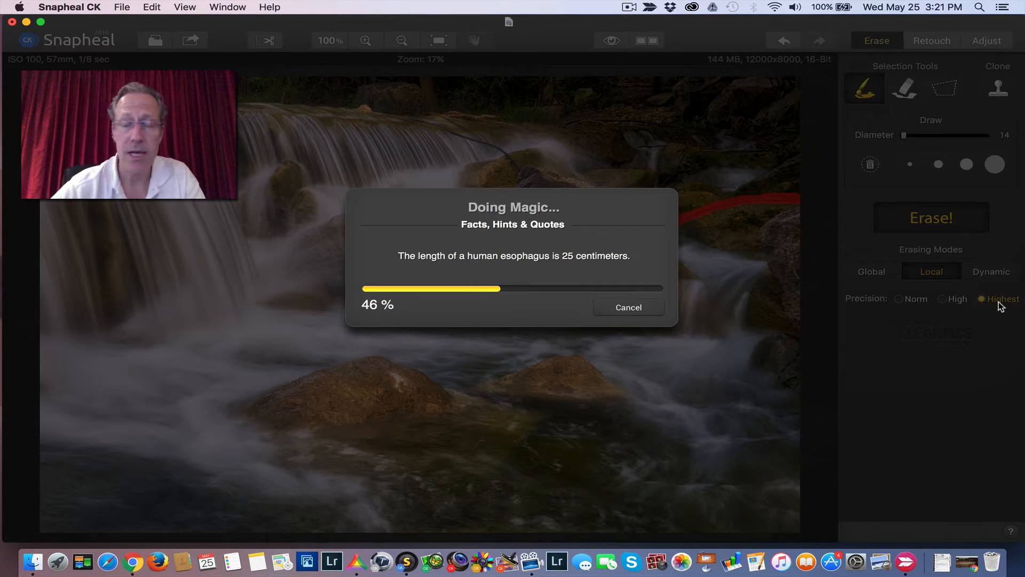
{"action": "mouse_move", "coordinate": [960, 308]}
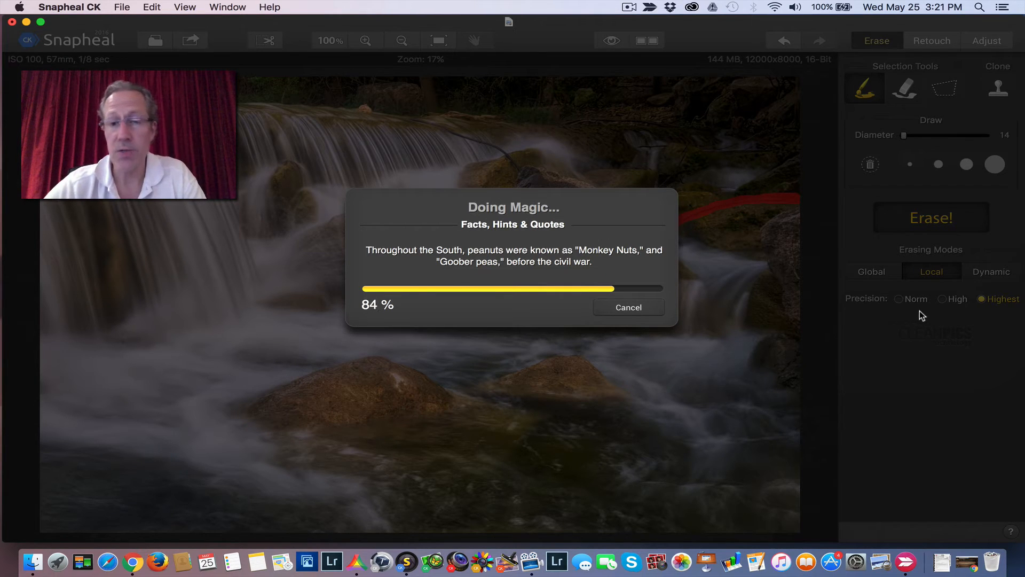
{"action": "mouse_move", "coordinate": [882, 335]}
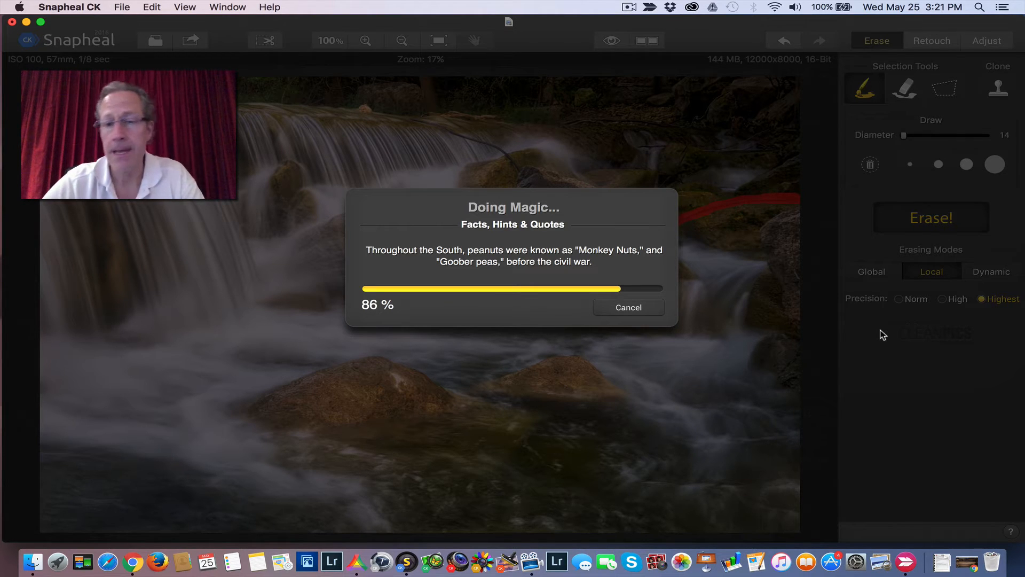
{"action": "mouse_move", "coordinate": [492, 340]}
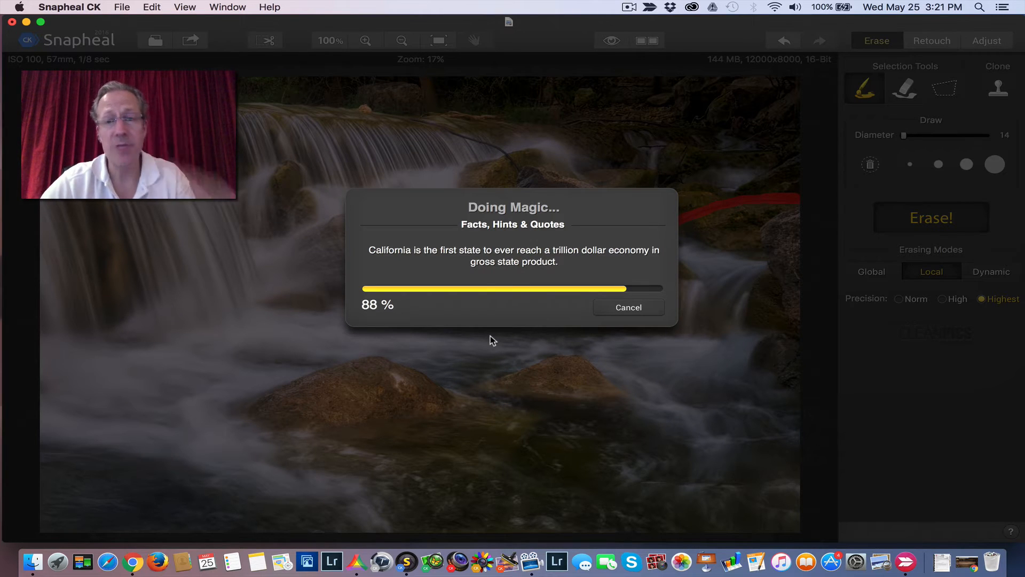
{"action": "mouse_move", "coordinate": [792, 369]}
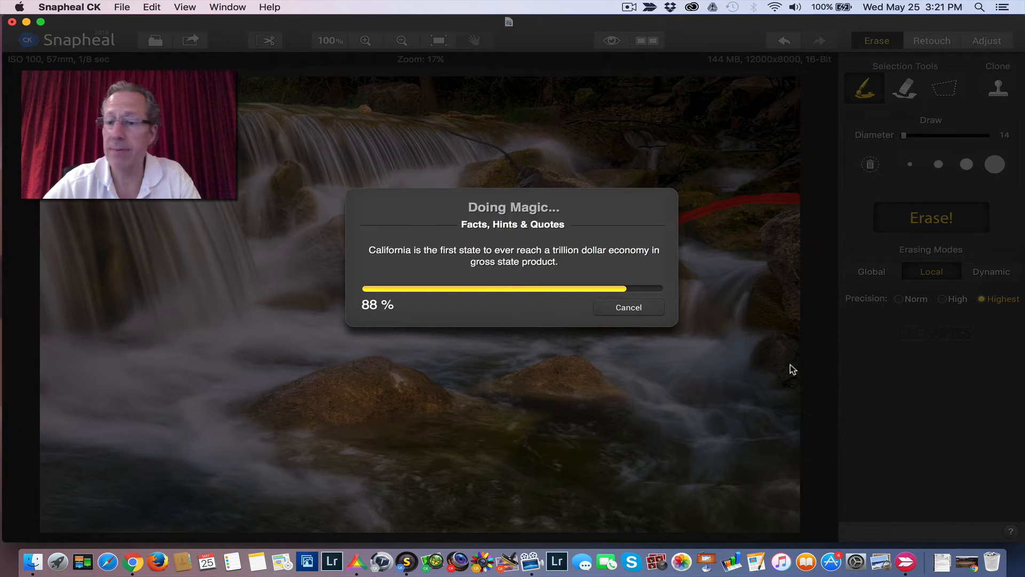
{"action": "mouse_move", "coordinate": [709, 333]}
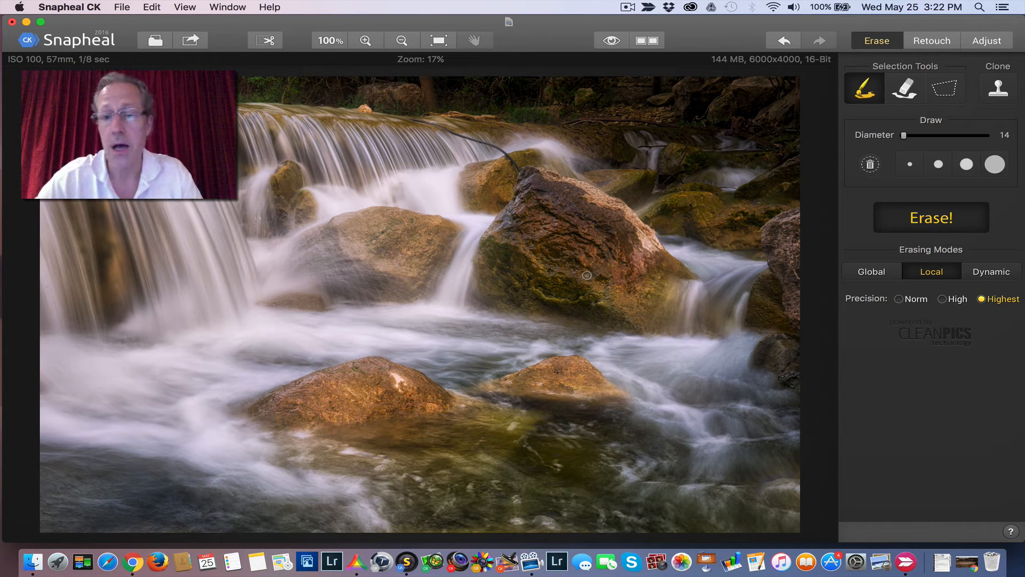
{"action": "mouse_move", "coordinate": [752, 241]}
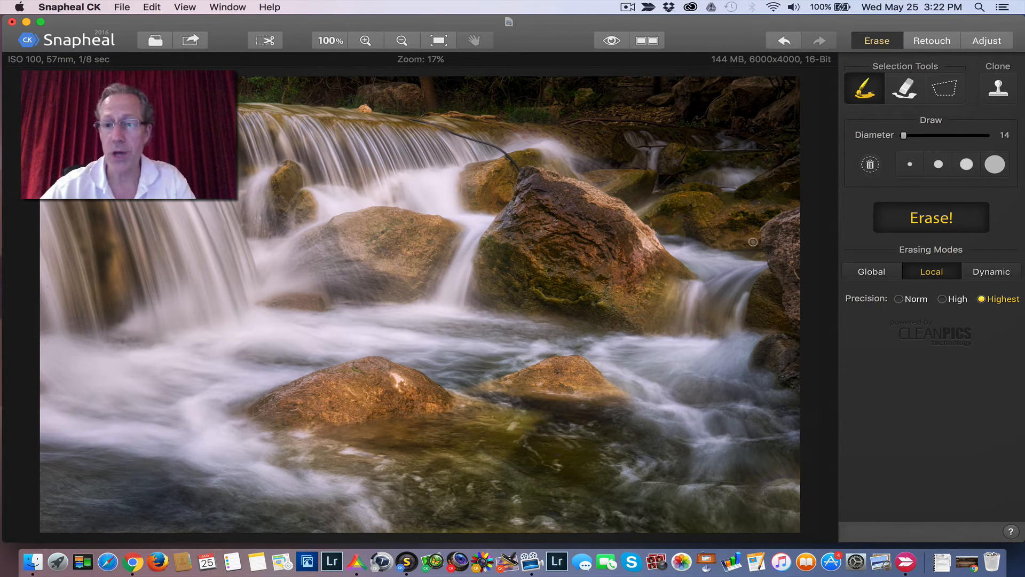
{"action": "left_click", "coordinate": [611, 41]}
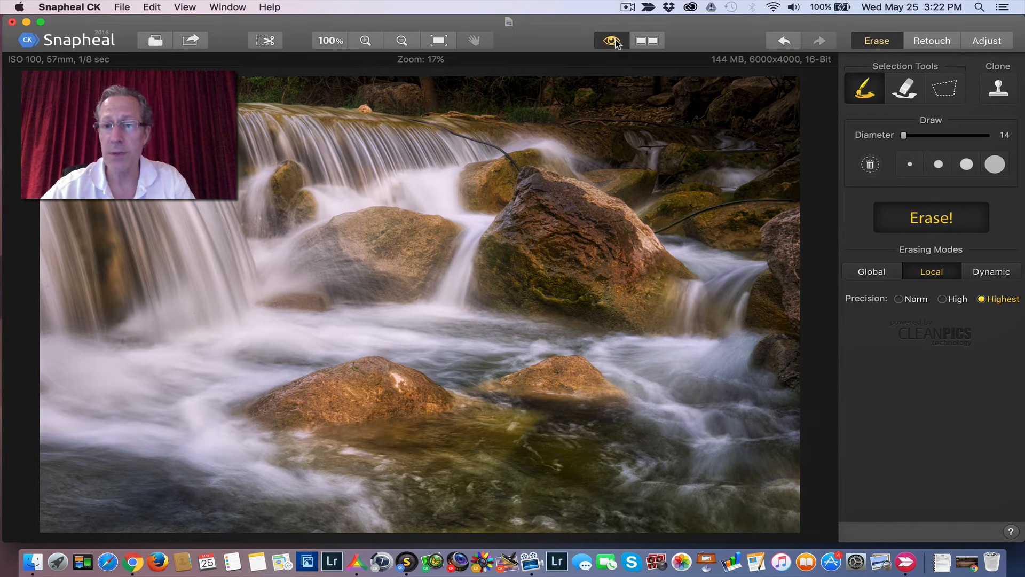
{"action": "left_click", "coordinate": [611, 40]}
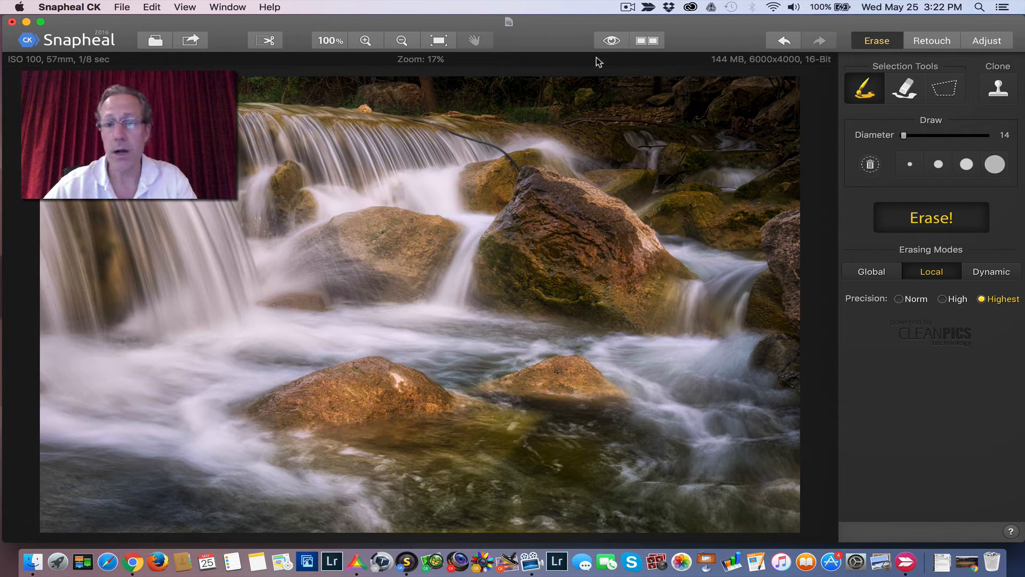
{"action": "mouse_move", "coordinate": [308, 110]}
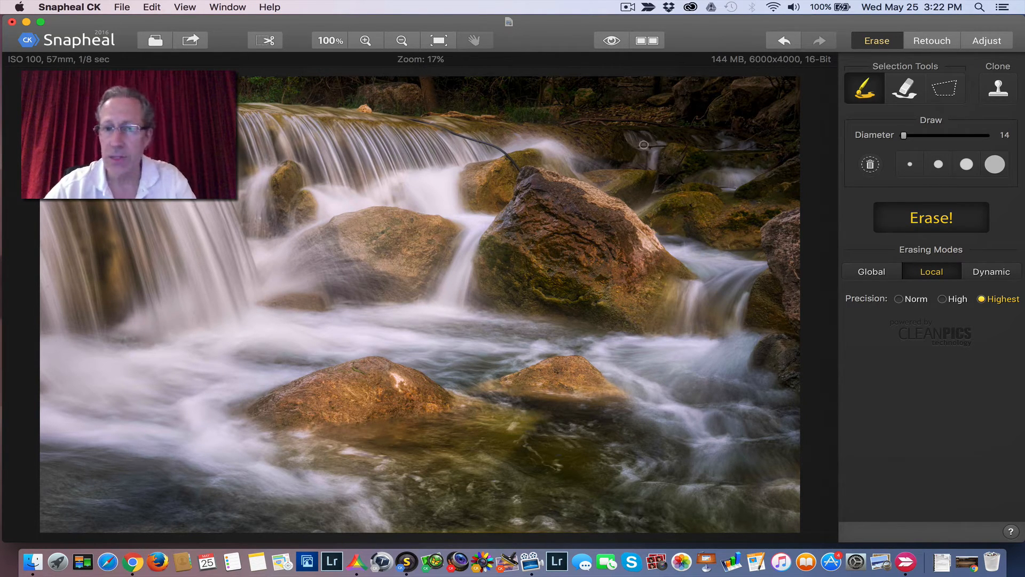
{"action": "mouse_move", "coordinate": [818, 181]}
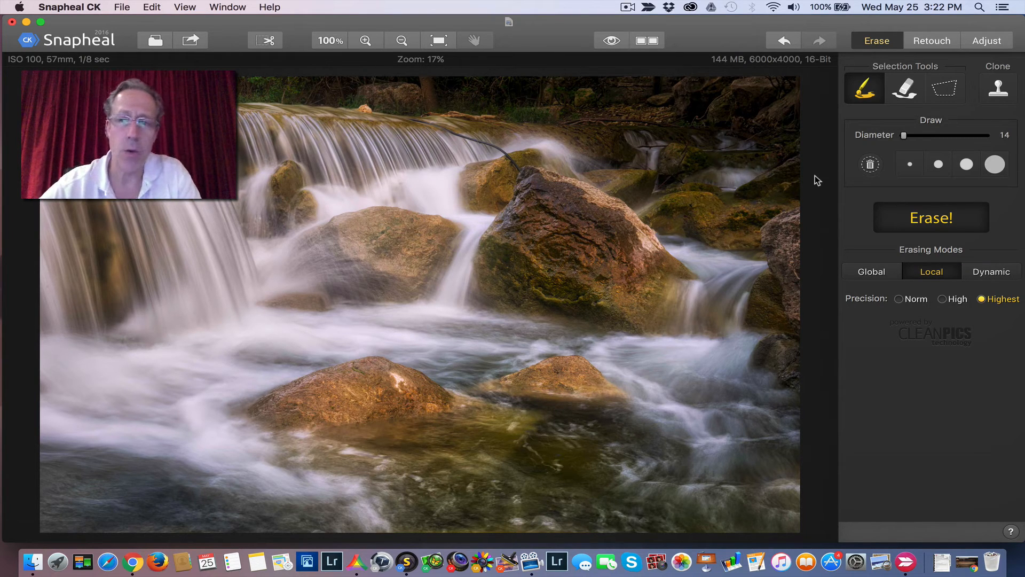
Switch to the Polygonal lasso and close a triangle outline over the lower rock
{"action": "left_click", "coordinate": [944, 87]}
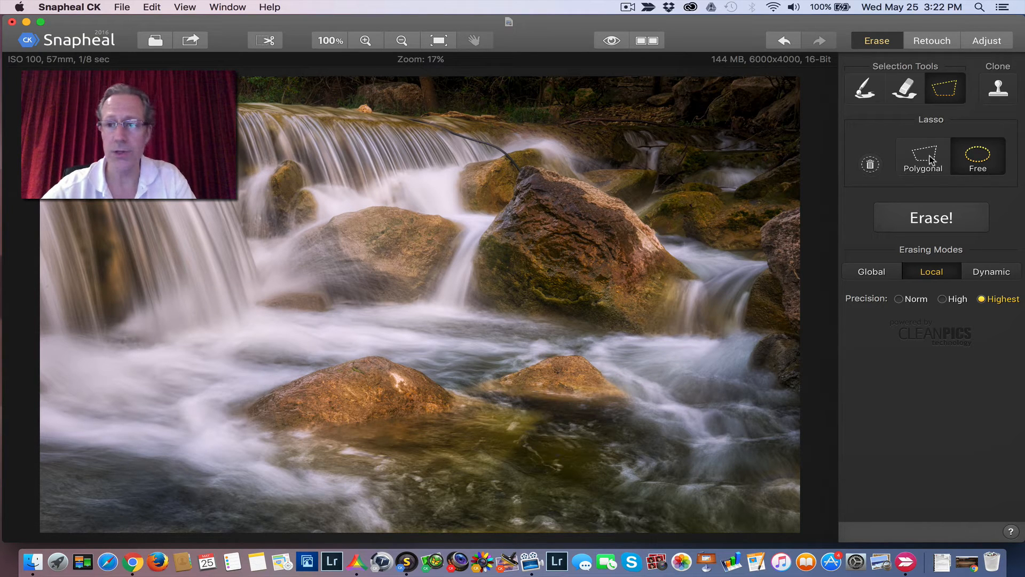
{"action": "left_click", "coordinate": [922, 155]}
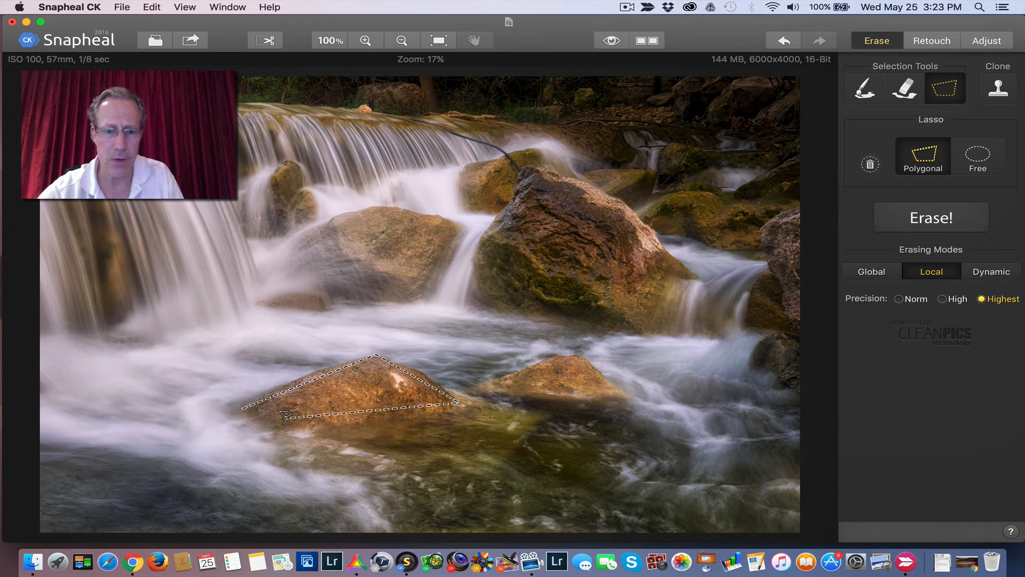
{"action": "left_click", "coordinate": [393, 472]}
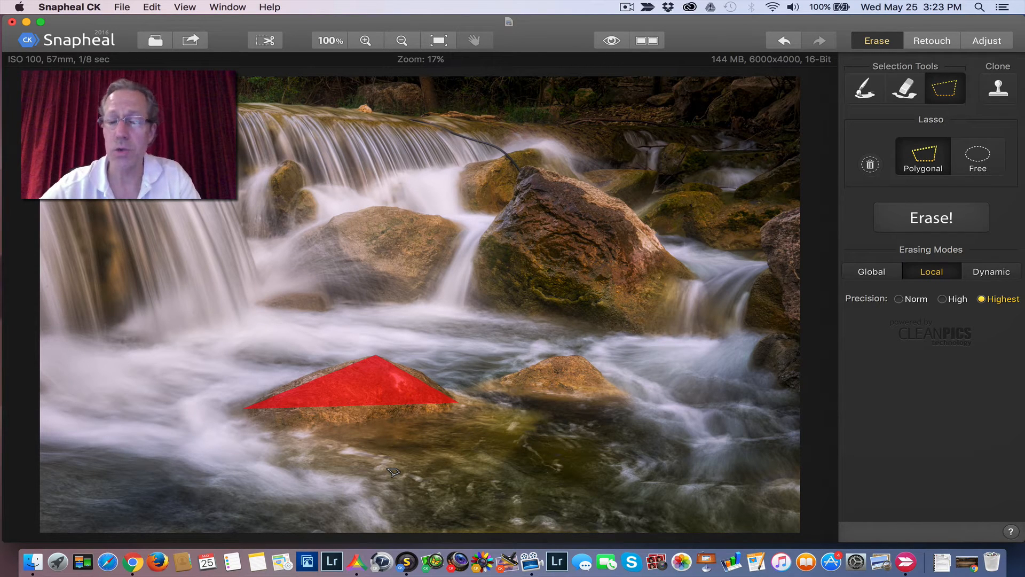
{"action": "mouse_move", "coordinate": [438, 405]}
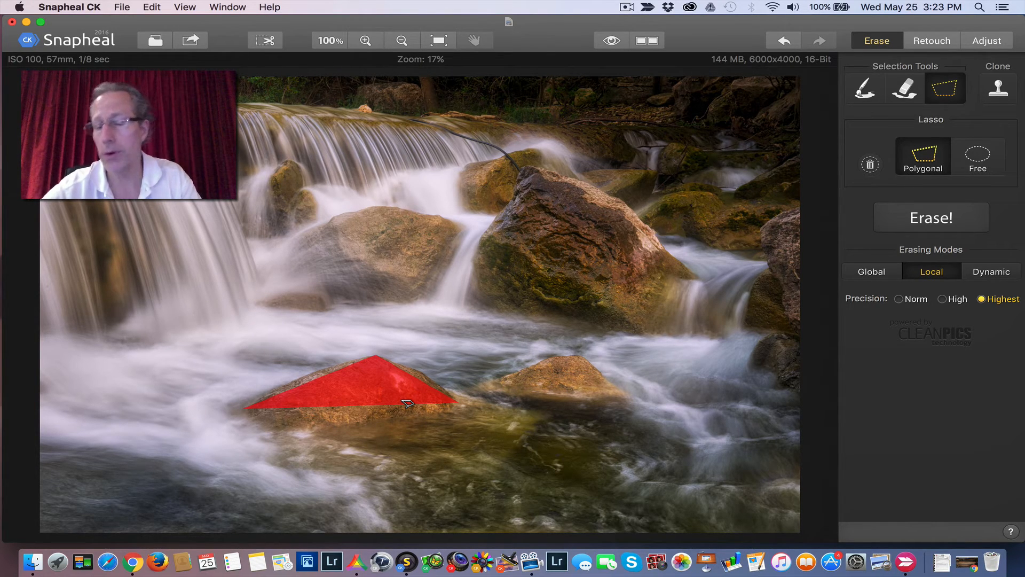
{"action": "mouse_move", "coordinate": [536, 365]}
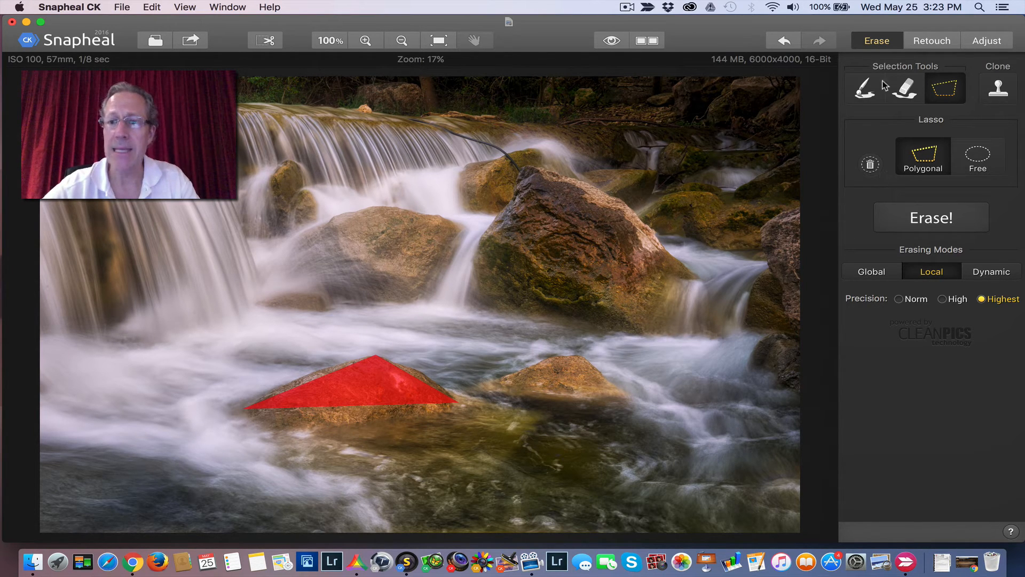
{"action": "mouse_move", "coordinate": [891, 186]}
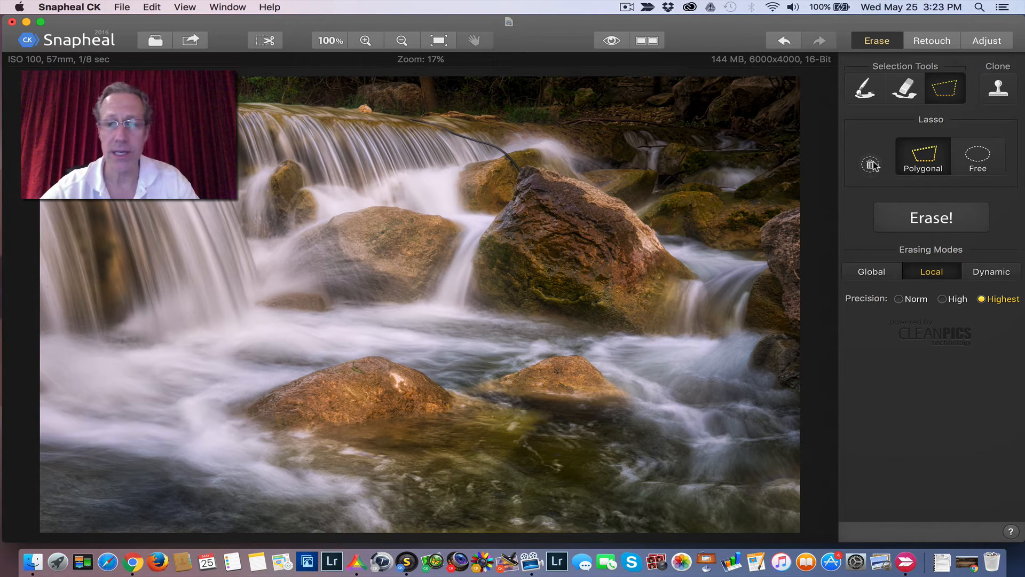
{"action": "mouse_move", "coordinate": [877, 188]}
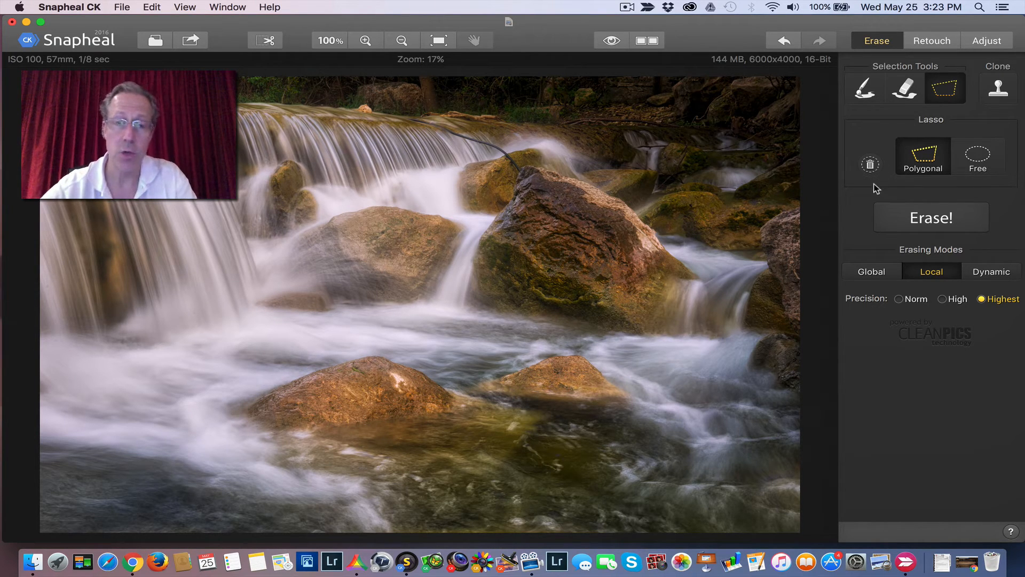
Activate the Clone stamp at diameter 28, softness 50 and opacity 100
{"action": "left_click", "coordinate": [998, 89]}
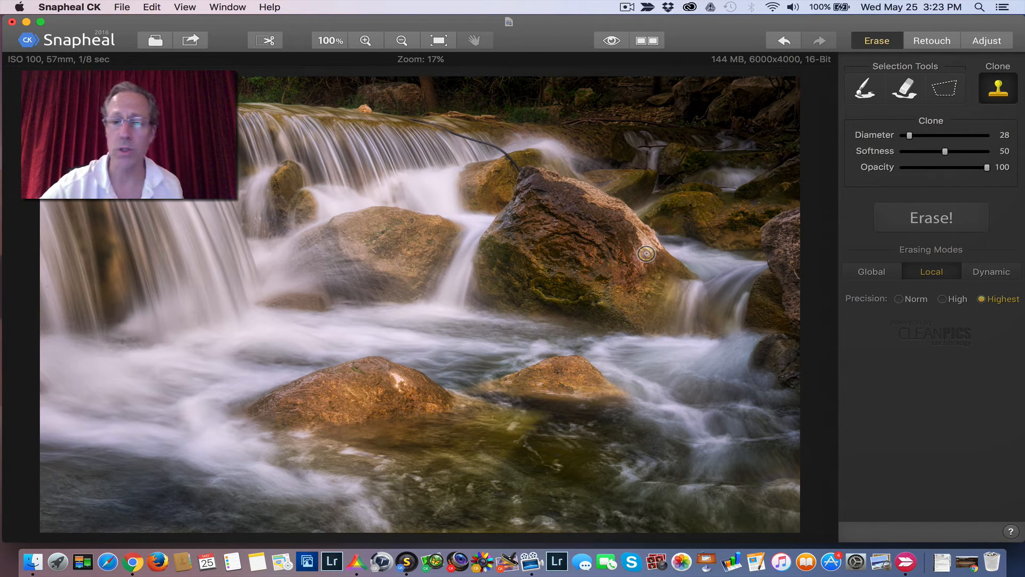
{"action": "mouse_move", "coordinate": [577, 244]}
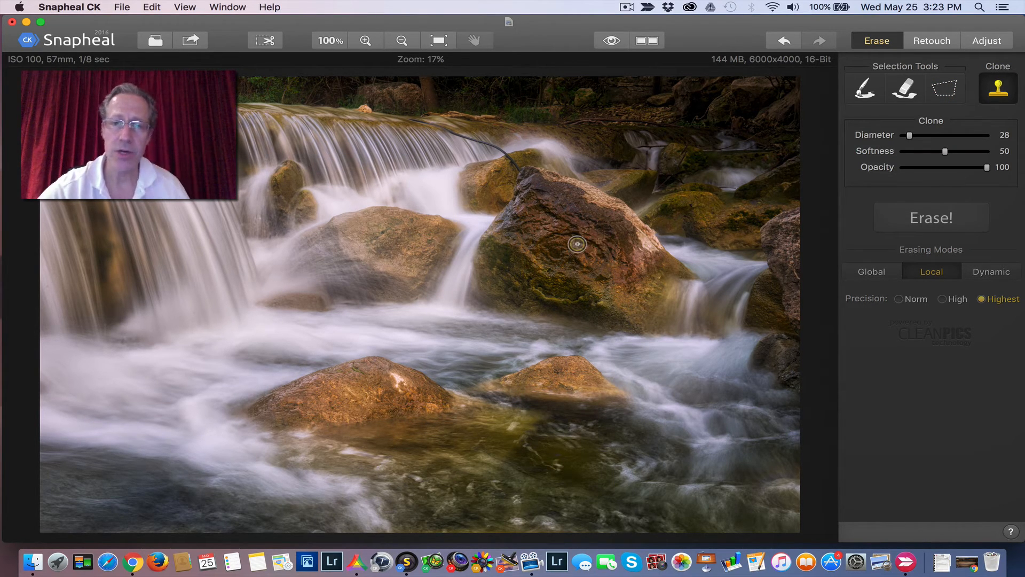
{"action": "mouse_move", "coordinate": [483, 223]}
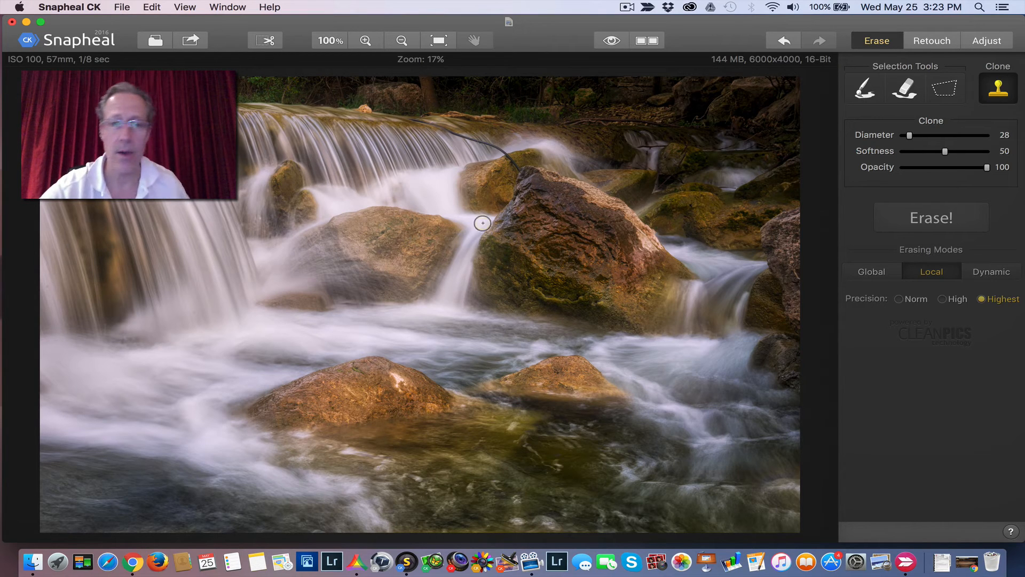
{"action": "mouse_move", "coordinate": [583, 221]}
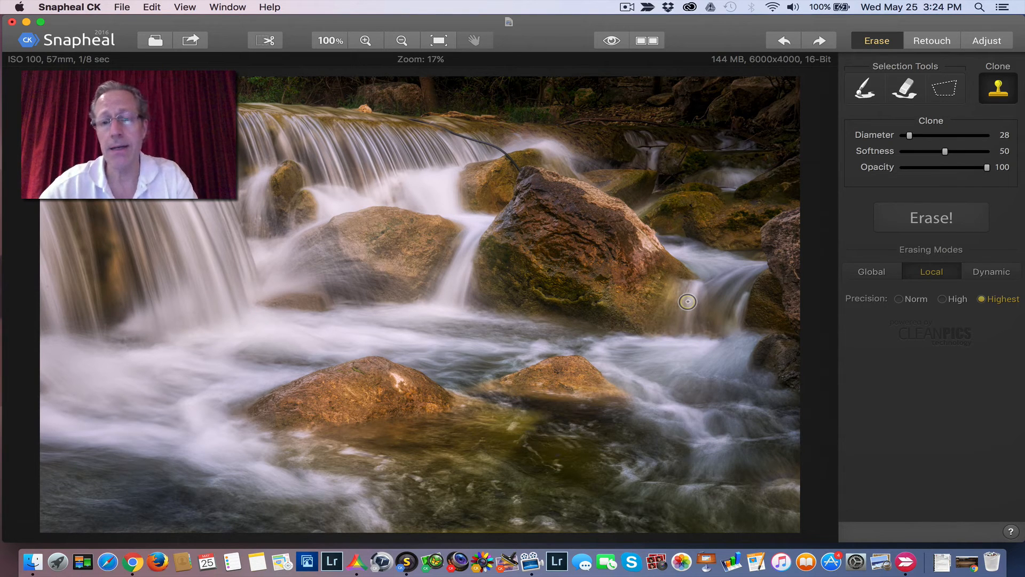
{"action": "mouse_move", "coordinate": [792, 256]}
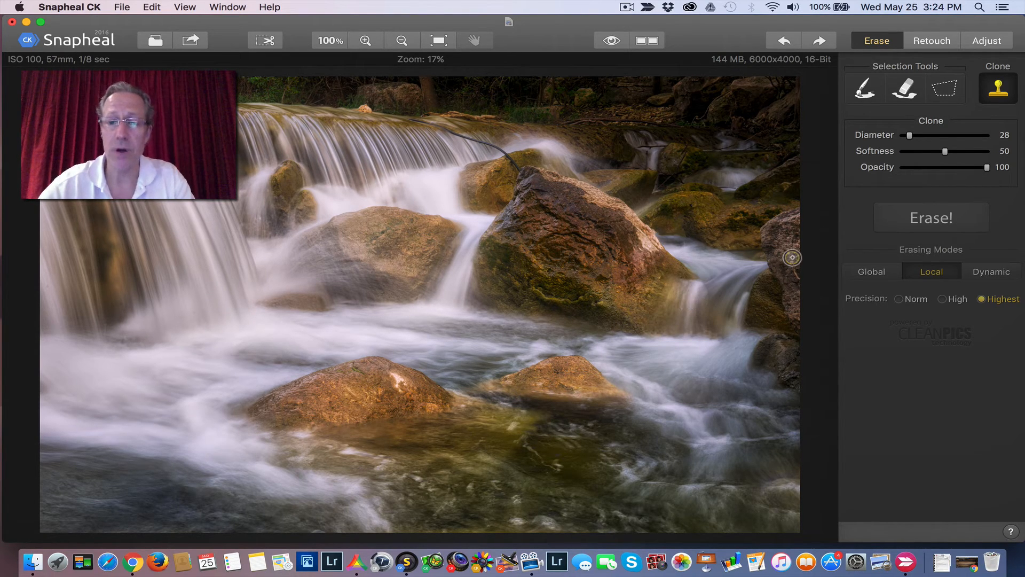
{"action": "mouse_move", "coordinate": [932, 73]}
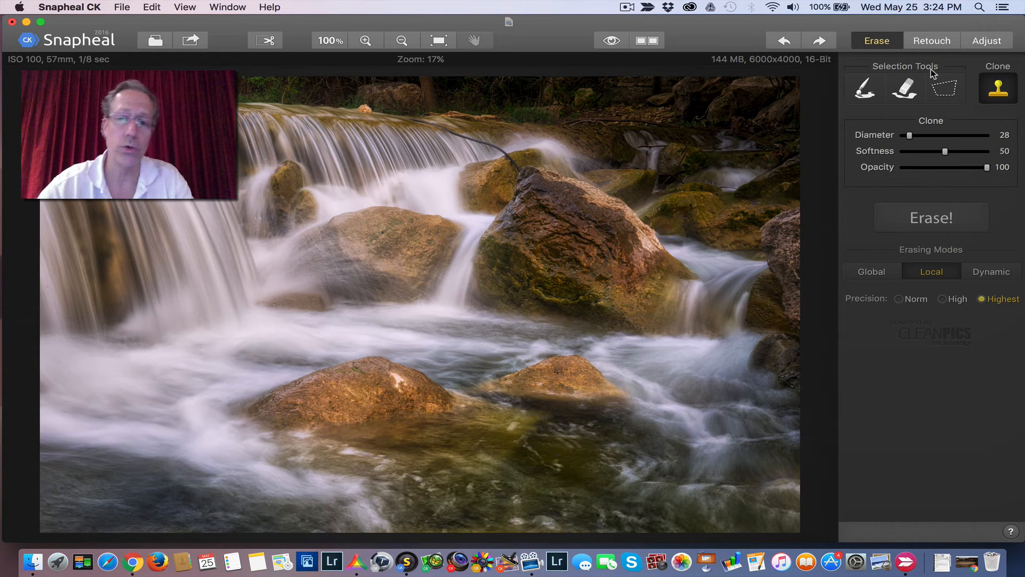
Open the Retouch panel with its local brush at diameter 60
{"action": "left_click", "coordinate": [932, 41]}
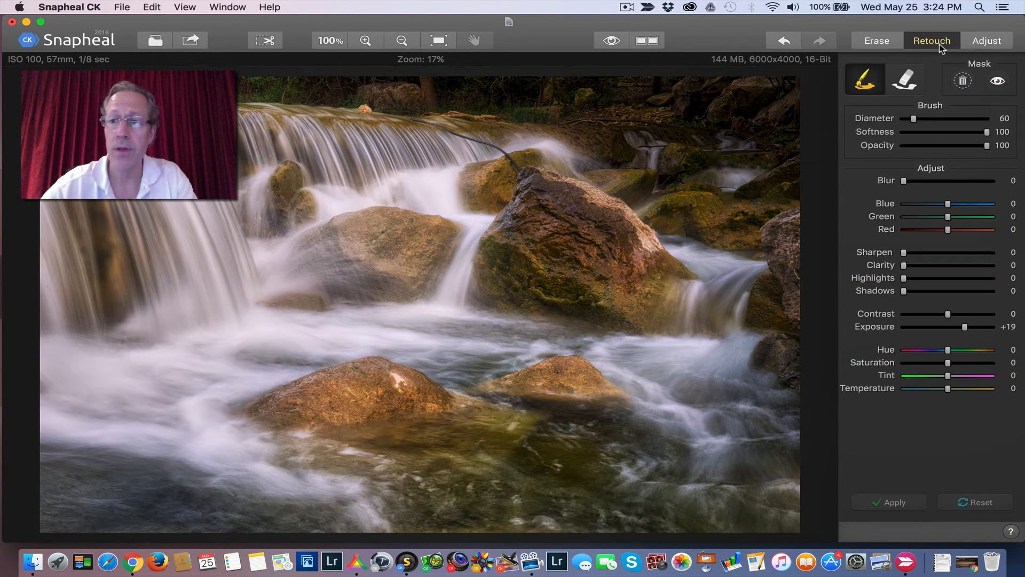
{"action": "mouse_move", "coordinate": [931, 226]}
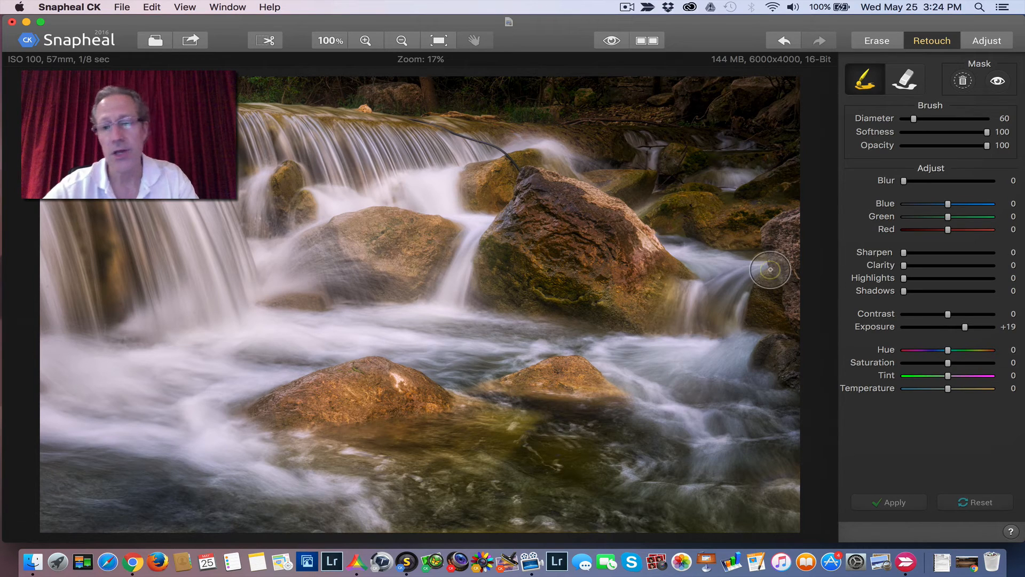
{"action": "mouse_move", "coordinate": [655, 283]}
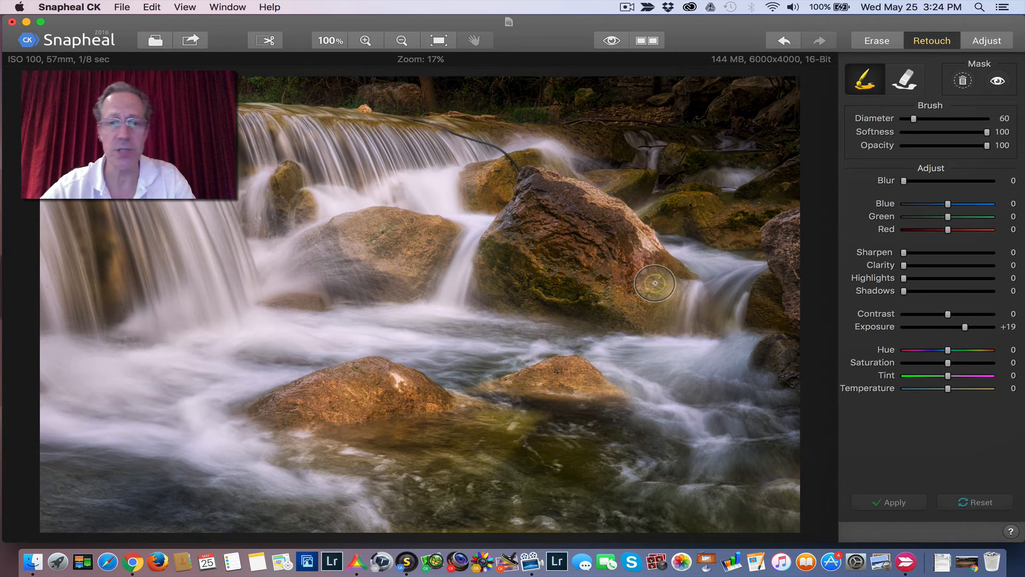
{"action": "mouse_move", "coordinate": [595, 254]}
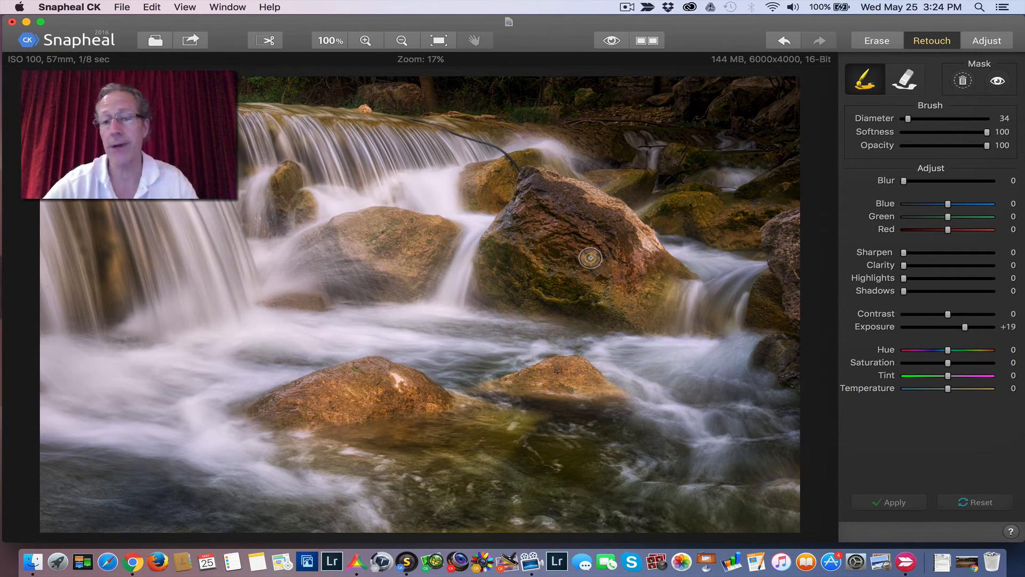
{"action": "mouse_move", "coordinate": [908, 255]}
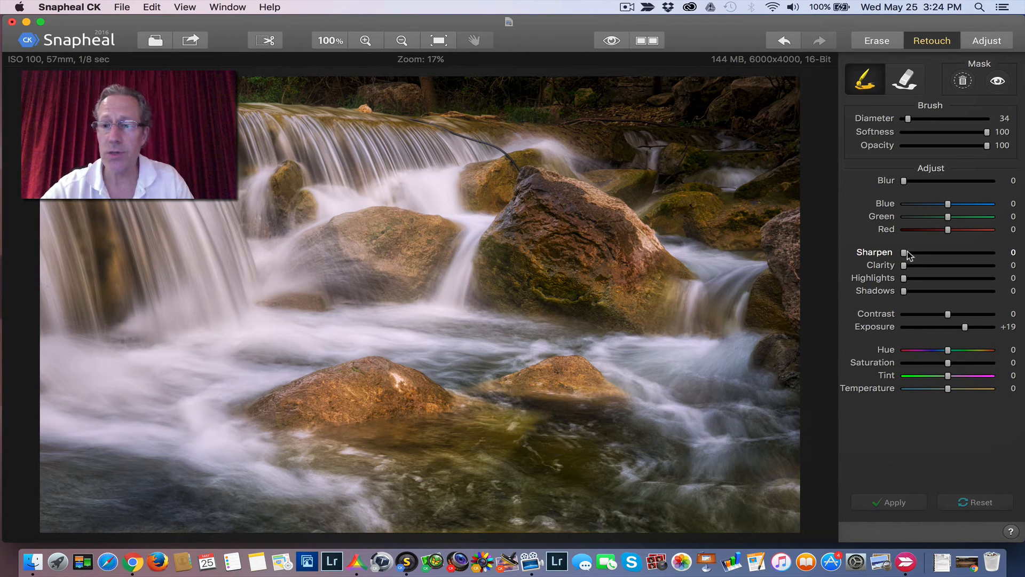
{"action": "mouse_move", "coordinate": [612, 236]}
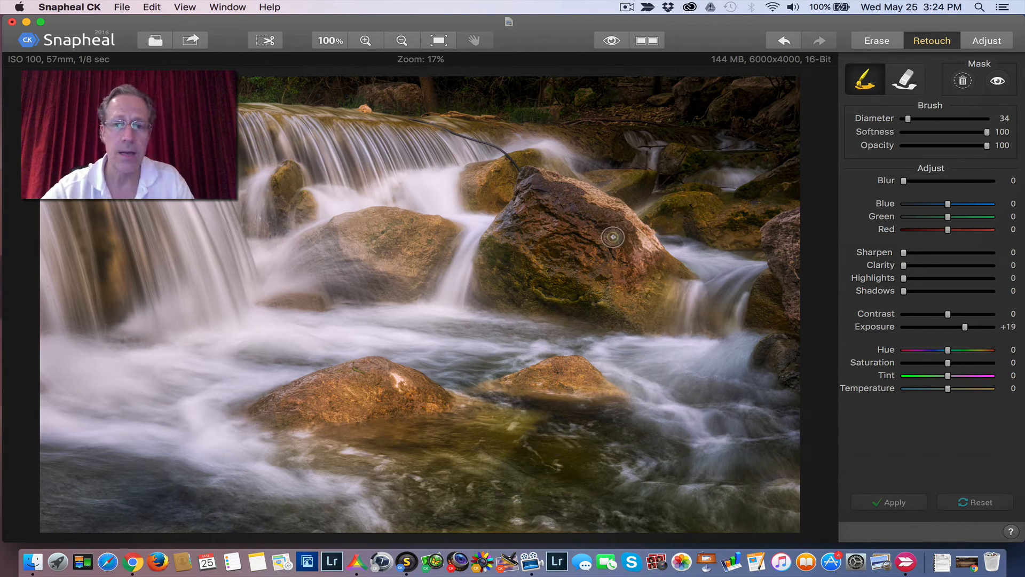
{"action": "mouse_move", "coordinate": [894, 271]}
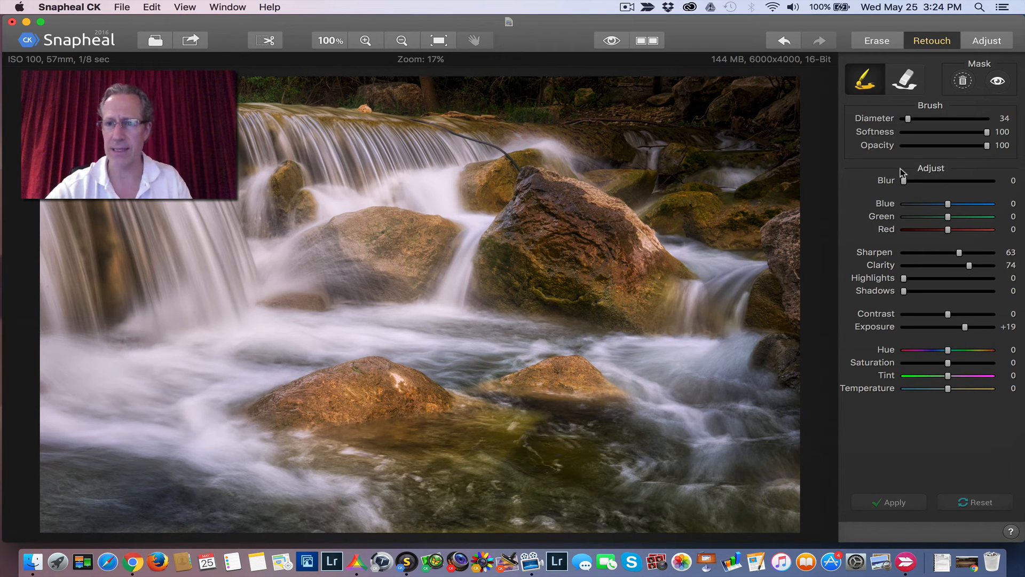
{"action": "mouse_move", "coordinate": [949, 367]}
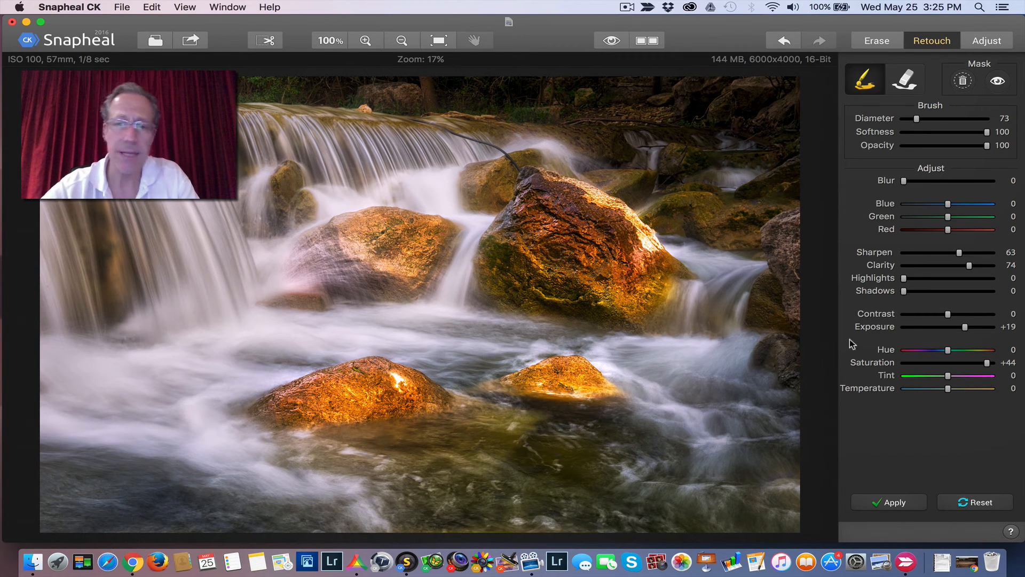
{"action": "mouse_move", "coordinate": [908, 346]}
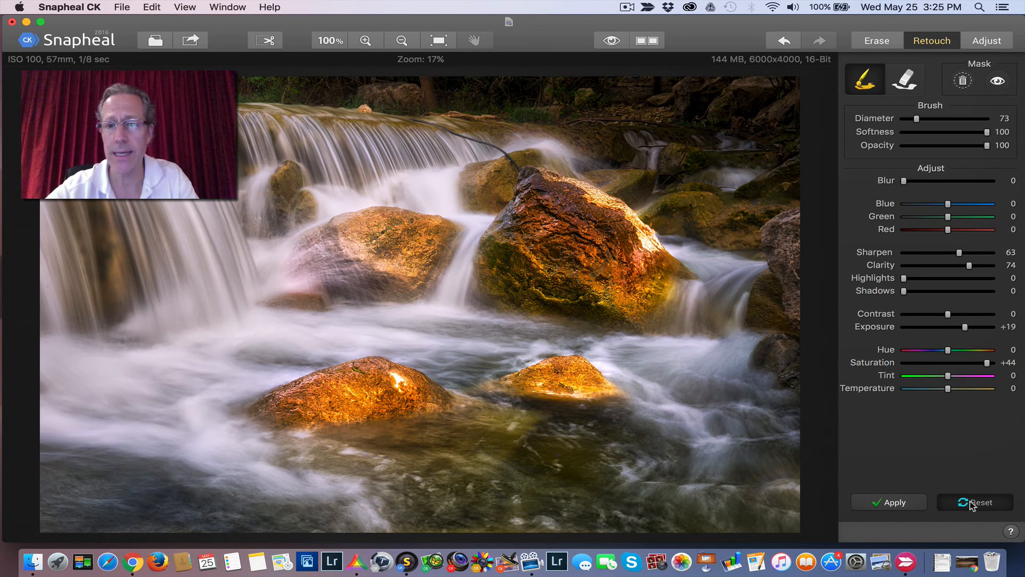
Reset the golden Retouch adjustments painted on the rocks back to zero
{"action": "left_click", "coordinate": [975, 502]}
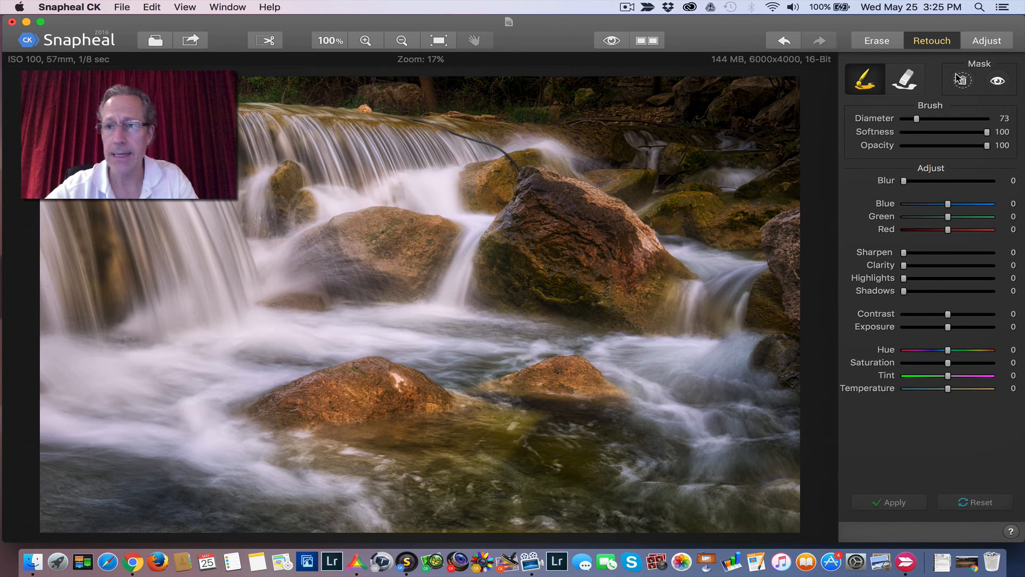
{"action": "mouse_move", "coordinate": [1010, 87]}
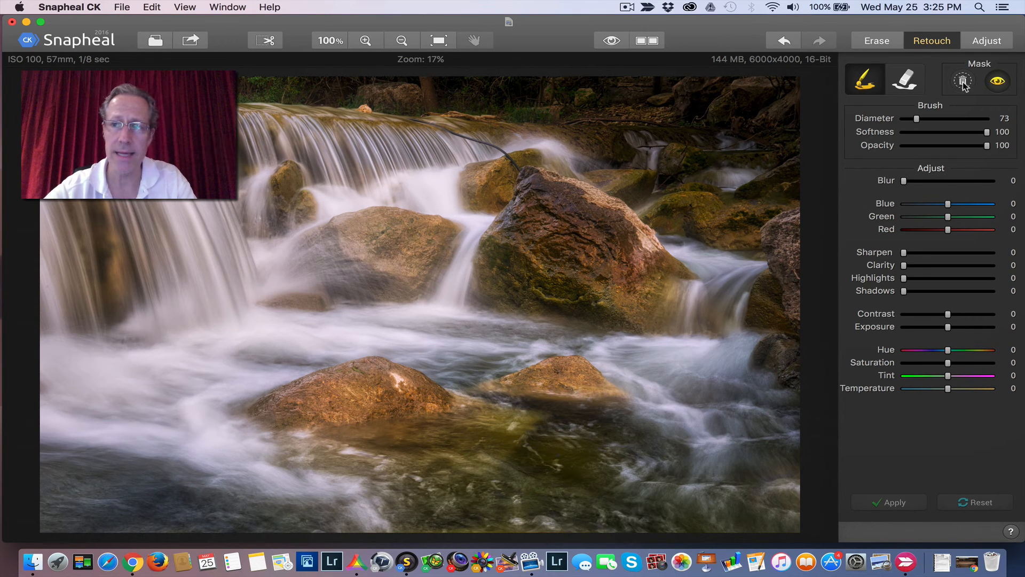
{"action": "mouse_move", "coordinate": [843, 290]}
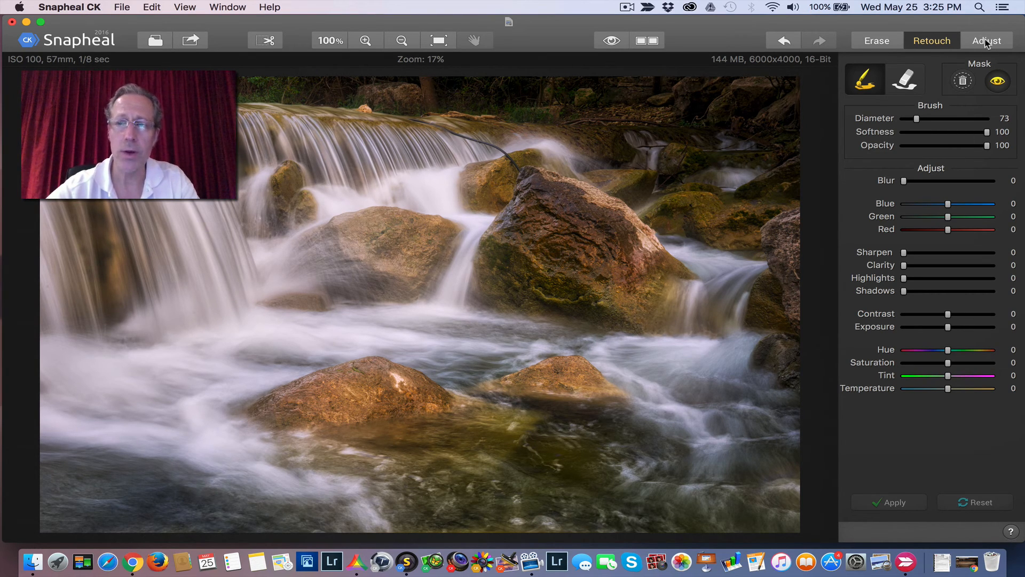
Open the Adjust panel for whole-photo global adjustments
{"action": "left_click", "coordinate": [986, 40]}
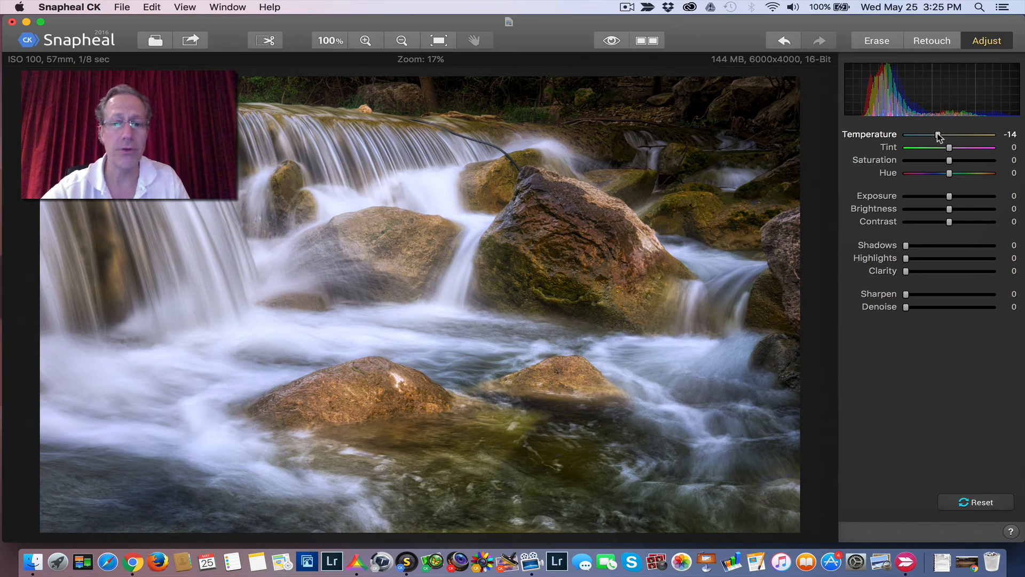
{"action": "mouse_move", "coordinate": [964, 161]}
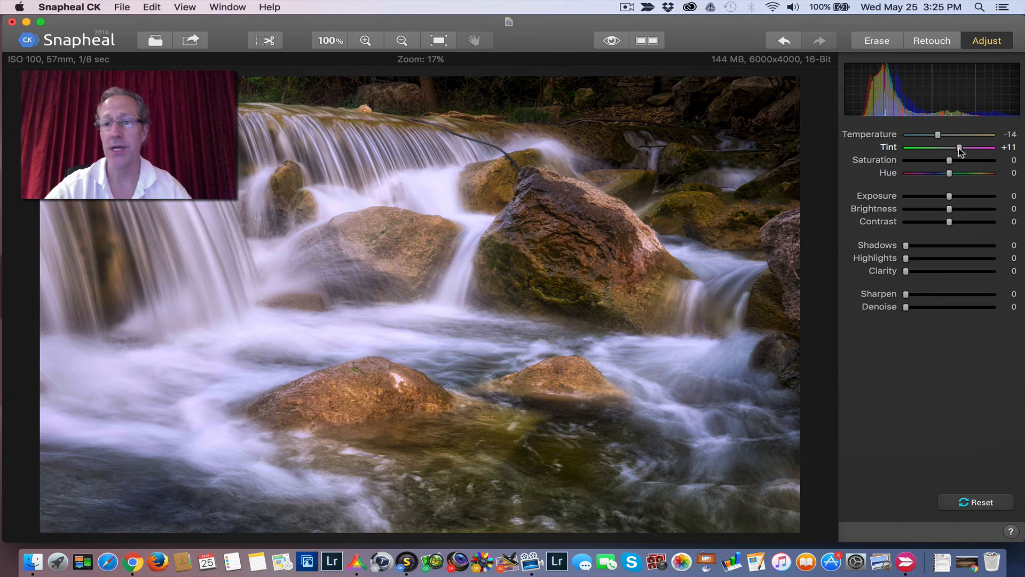
{"action": "mouse_move", "coordinate": [937, 31]}
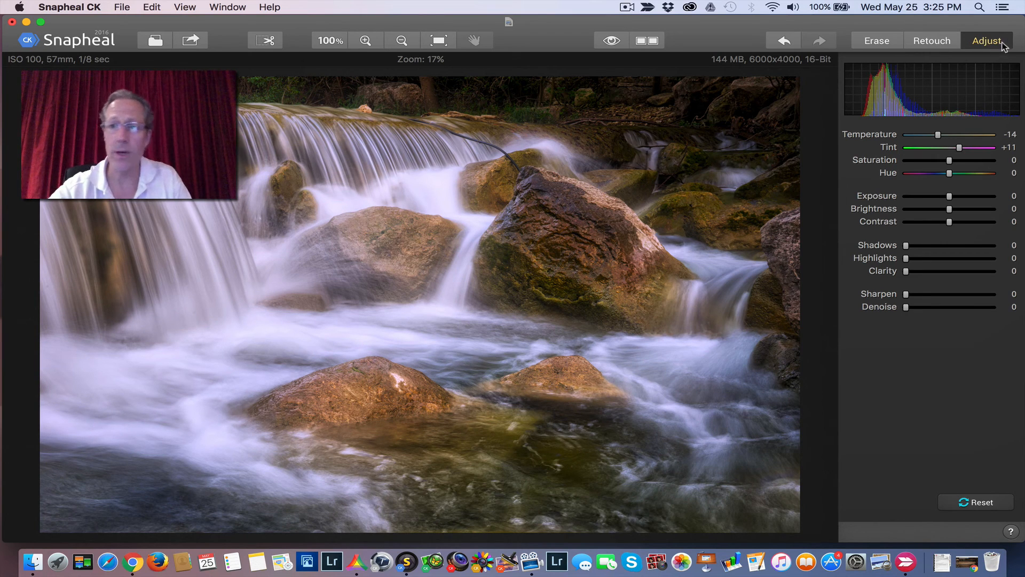
{"action": "mouse_move", "coordinate": [895, 311]}
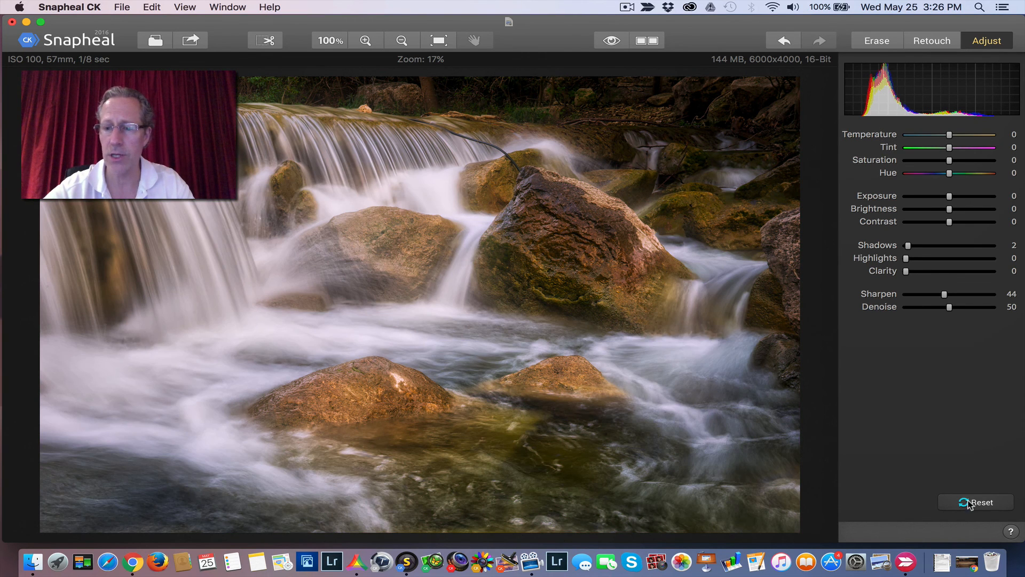
Reset all global adjustments to zero and return to the Erase tools
{"action": "left_click", "coordinate": [979, 502]}
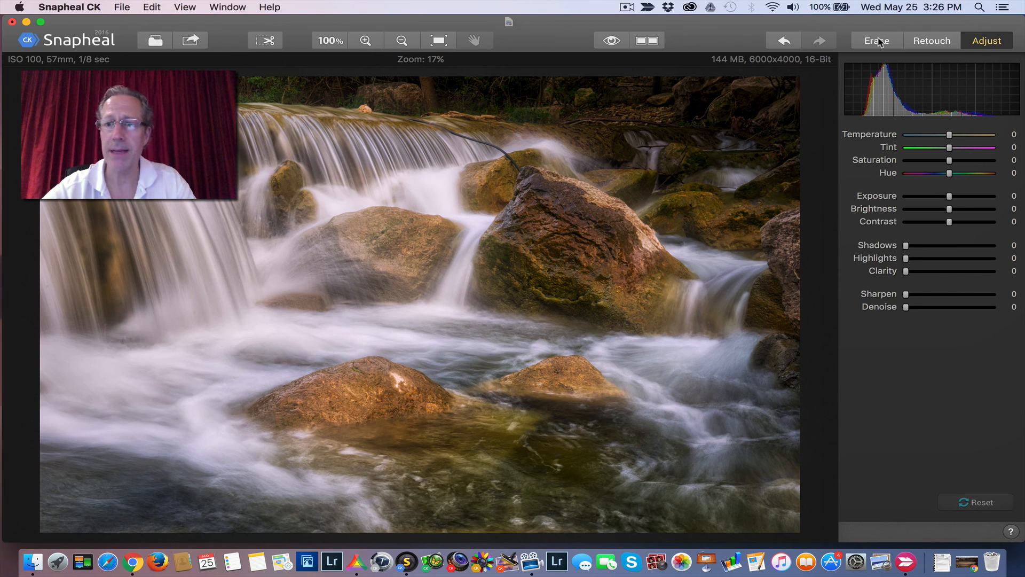
{"action": "left_click", "coordinate": [876, 41]}
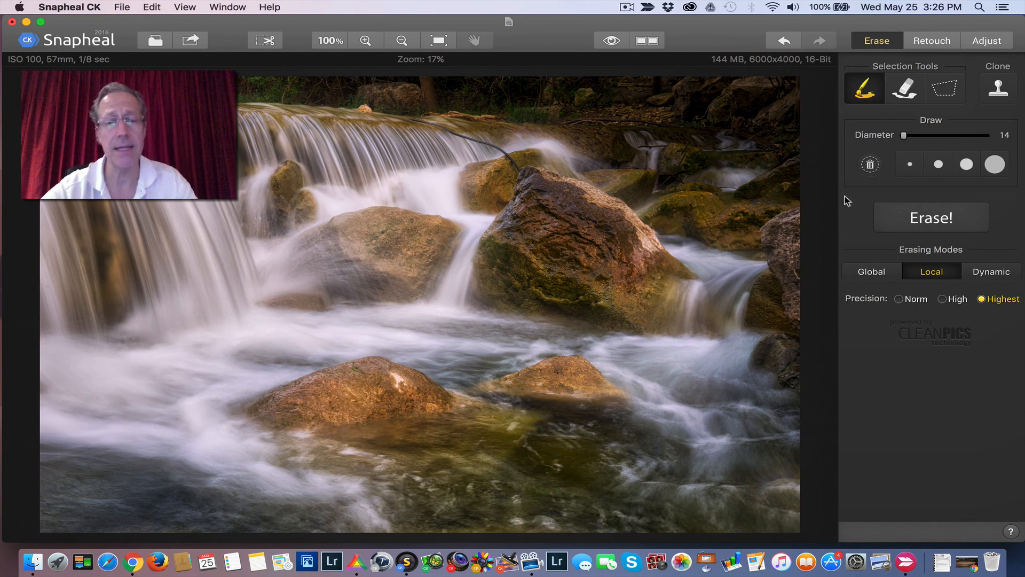
{"action": "mouse_move", "coordinate": [921, 104]}
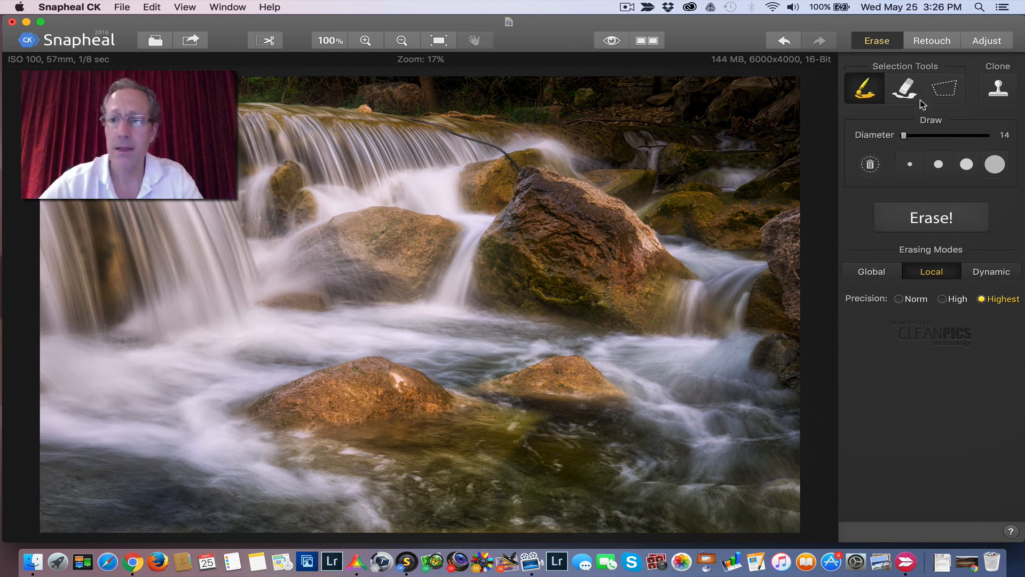
{"action": "mouse_move", "coordinate": [891, 195]}
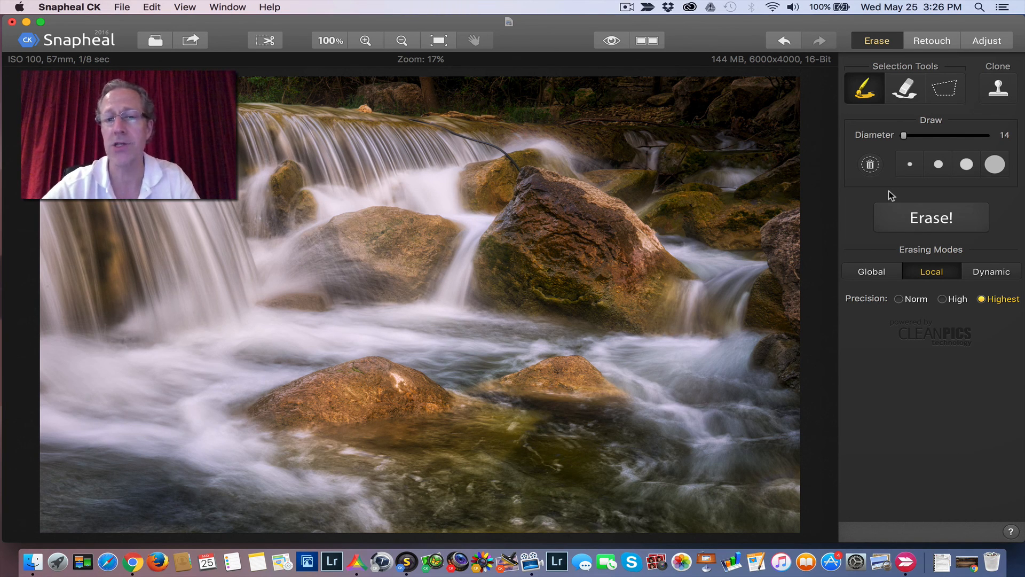
{"action": "mouse_move", "coordinate": [850, 204]}
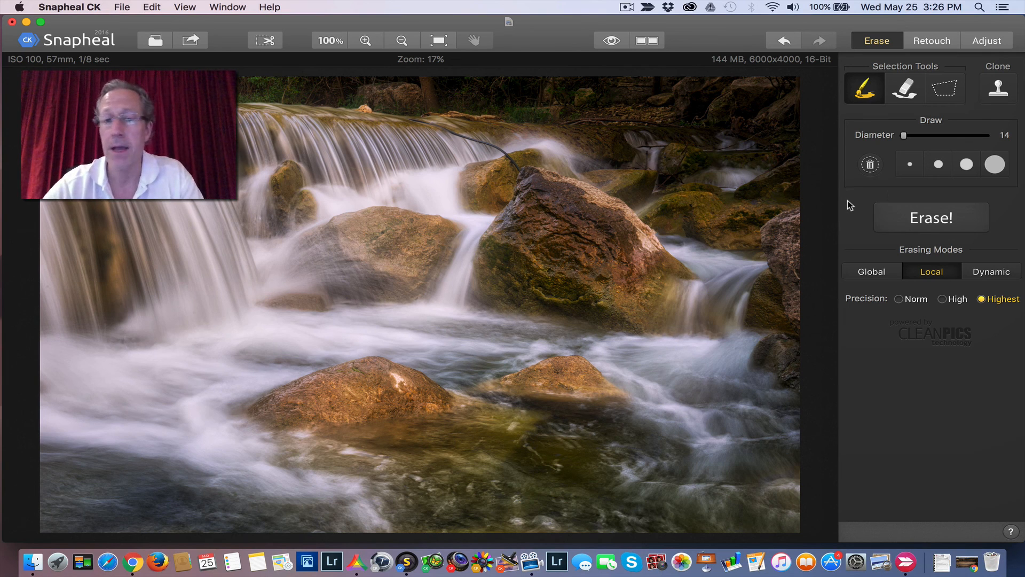